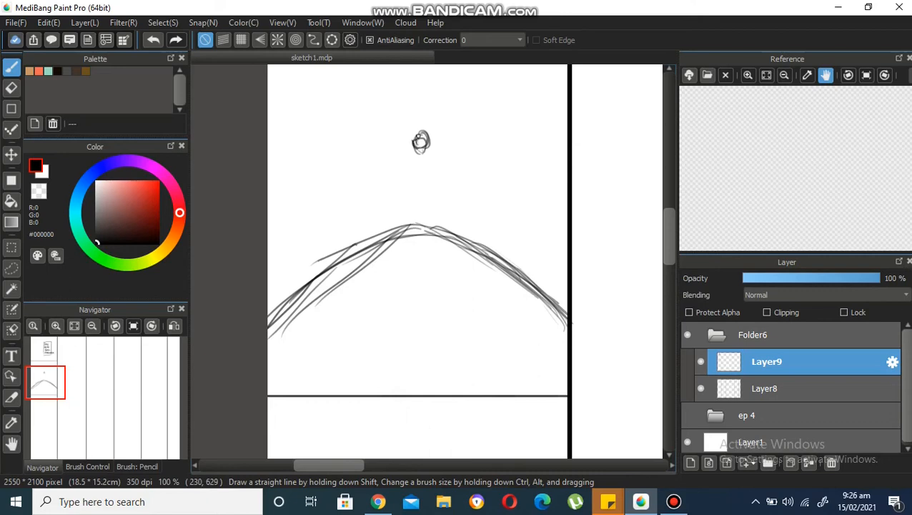
Step: Pencil the girl's head, neck, torso, legs and the raised arm shading her eyes
{"action": "left_click_drag", "start_coordinate": [421, 150], "coordinate": [429, 161]}
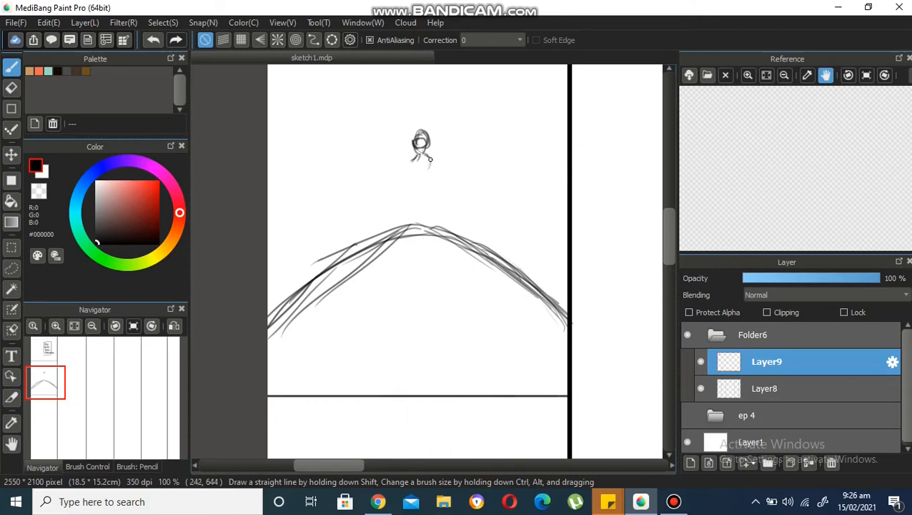
{"action": "left_click_drag", "start_coordinate": [422, 165], "coordinate": [414, 193]}
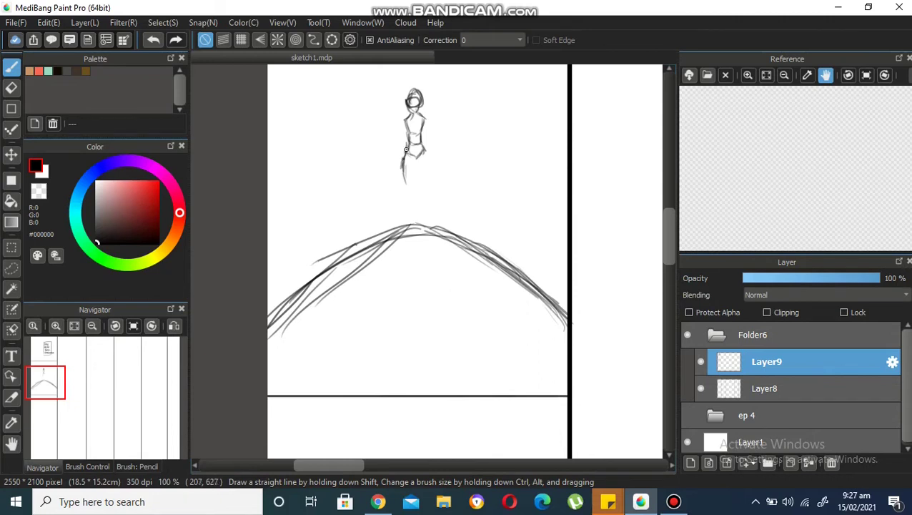
{"action": "left_click_drag", "start_coordinate": [405, 151], "coordinate": [411, 216]}
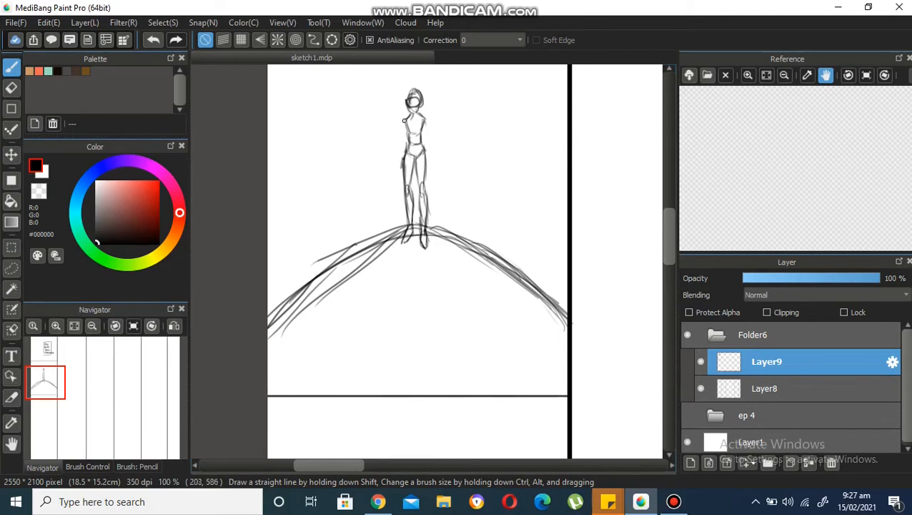
{"action": "left_click_drag", "start_coordinate": [404, 119], "coordinate": [396, 147]}
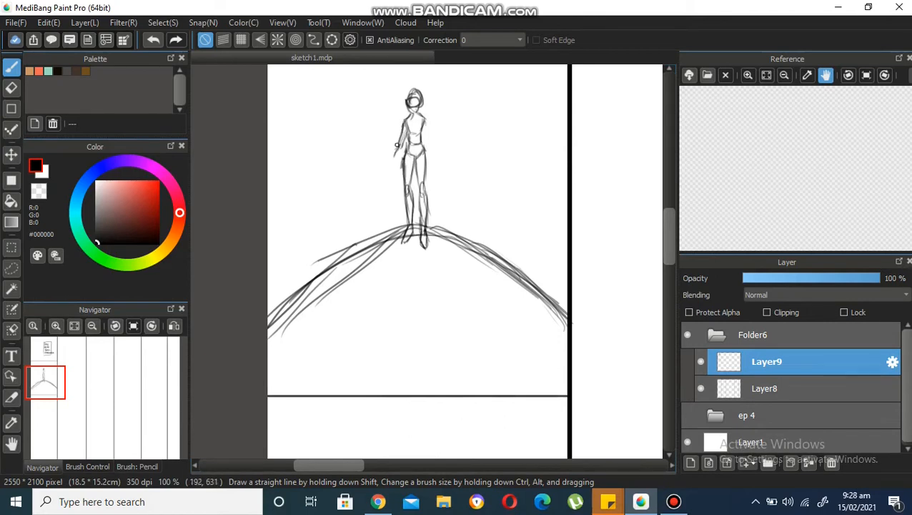
{"action": "left_click_drag", "start_coordinate": [400, 143], "coordinate": [411, 172]}
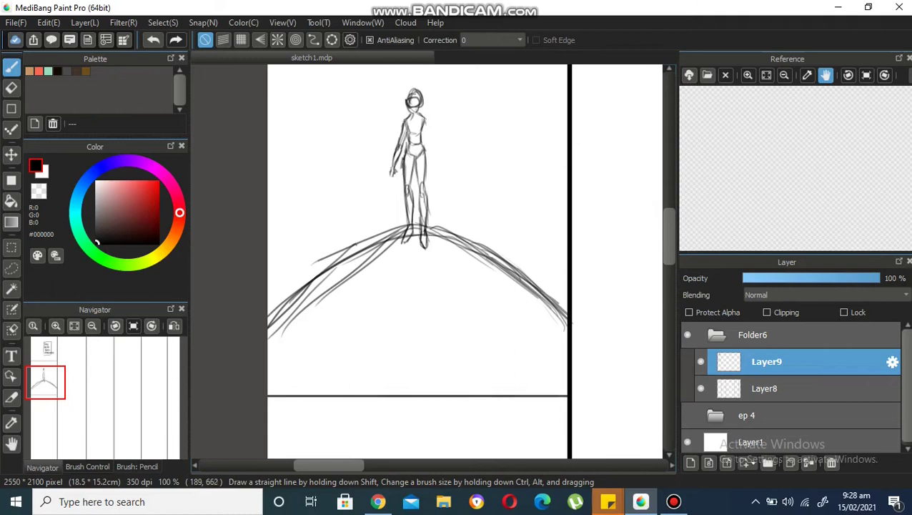
{"action": "mouse_move", "coordinate": [422, 125]}
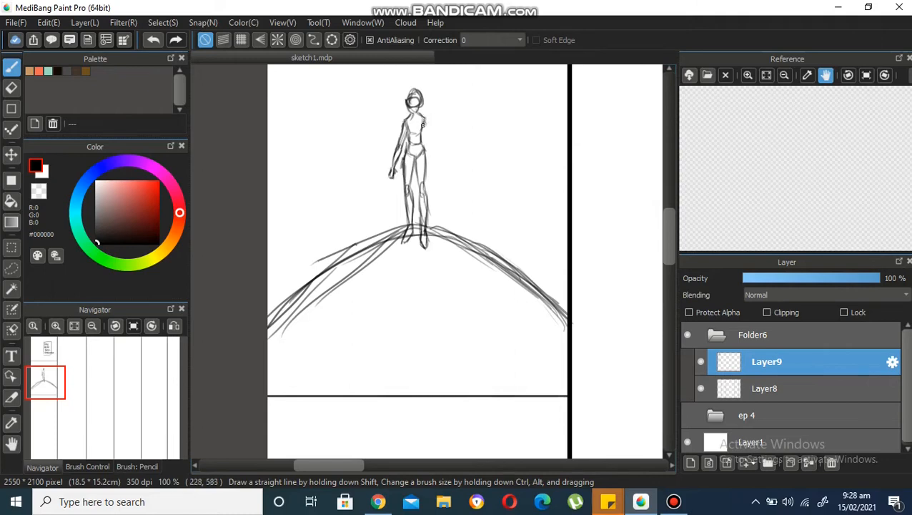
{"action": "left_click_drag", "start_coordinate": [414, 121], "coordinate": [436, 107]}
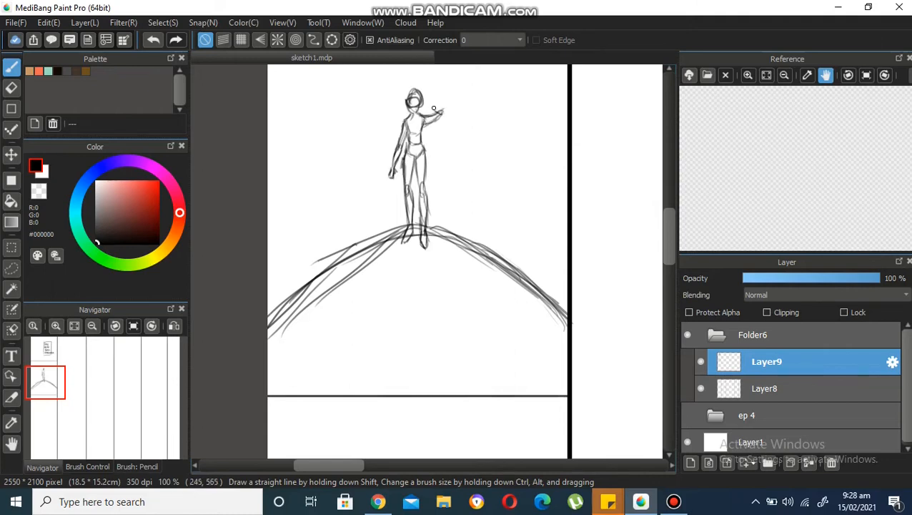
{"action": "left_click_drag", "start_coordinate": [432, 109], "coordinate": [425, 98]}
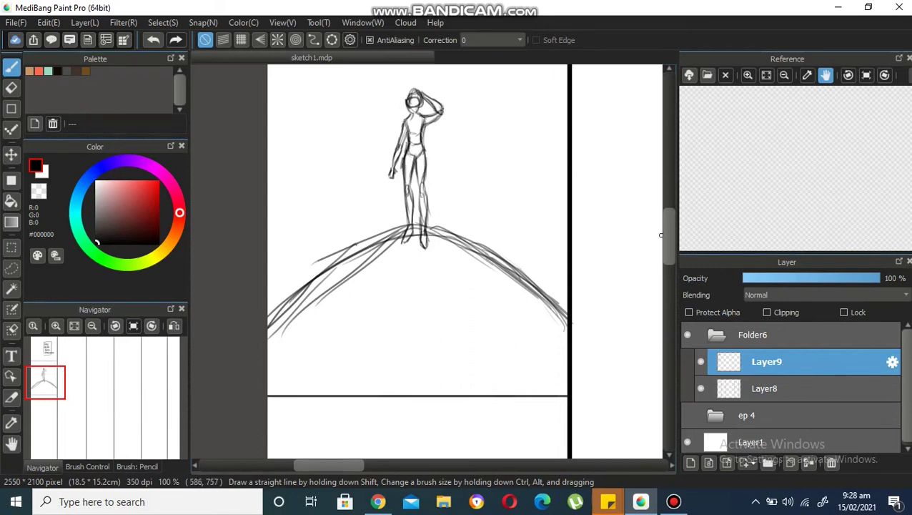
Step: Draw a large moon circle behind the figure and sketch clouds on both sides
{"action": "scroll", "scroll_direction": "down", "scroll_amount": 3}
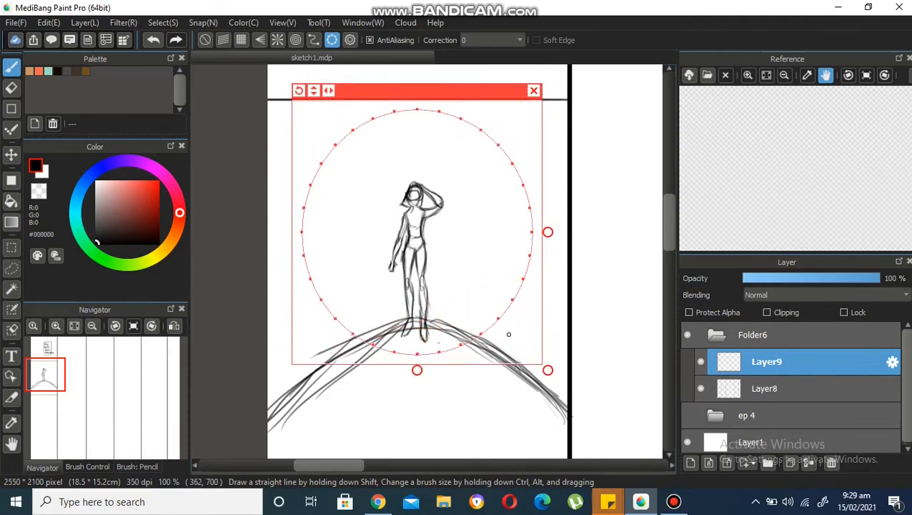
{"action": "left_click", "coordinate": [205, 39]}
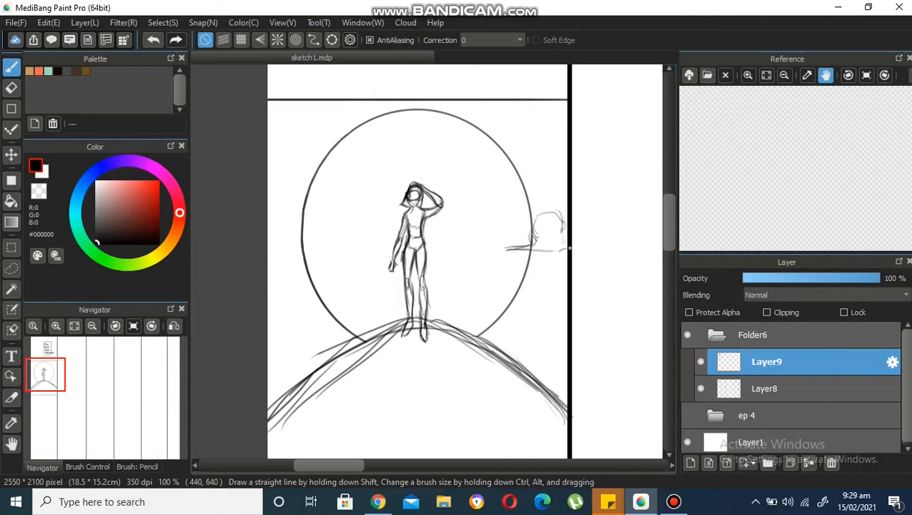
{"action": "left_click_drag", "start_coordinate": [279, 235], "coordinate": [356, 235]}
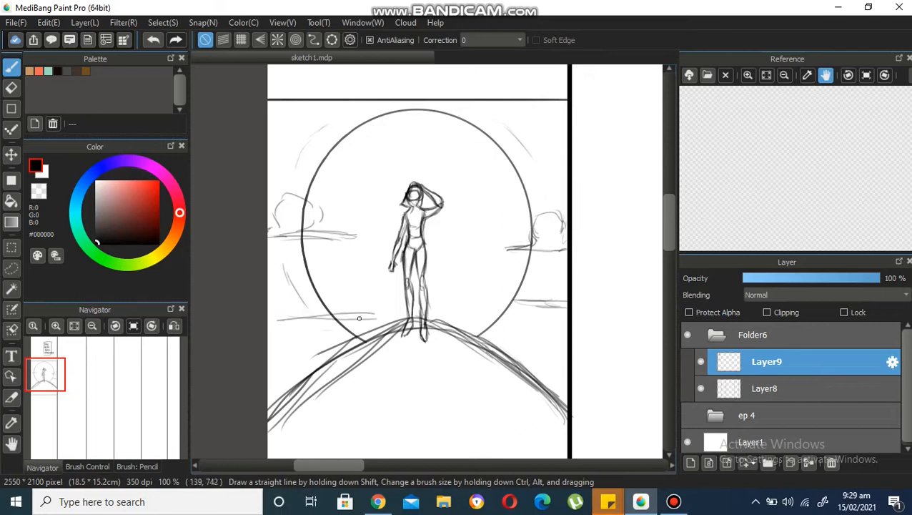
{"action": "scroll", "scroll_direction": "down", "scroll_amount": 3}
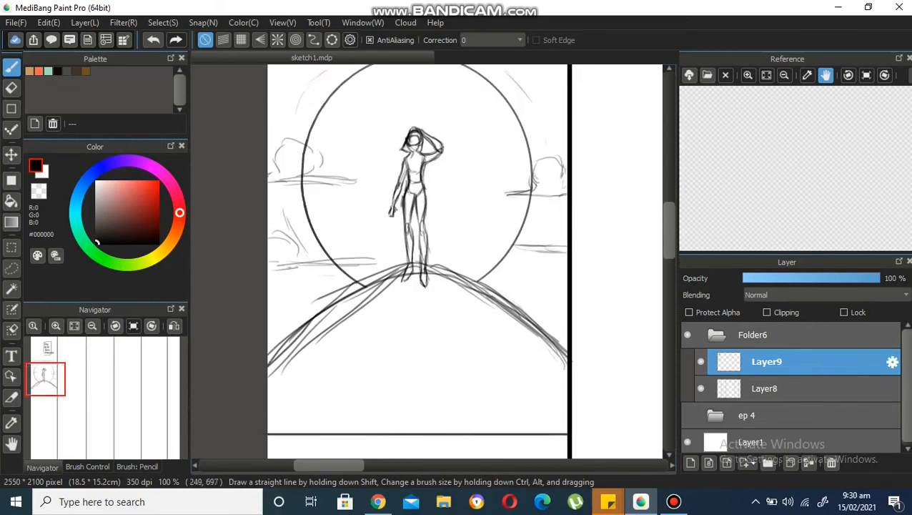
{"action": "scroll", "scroll_direction": "down", "scroll_amount": 3}
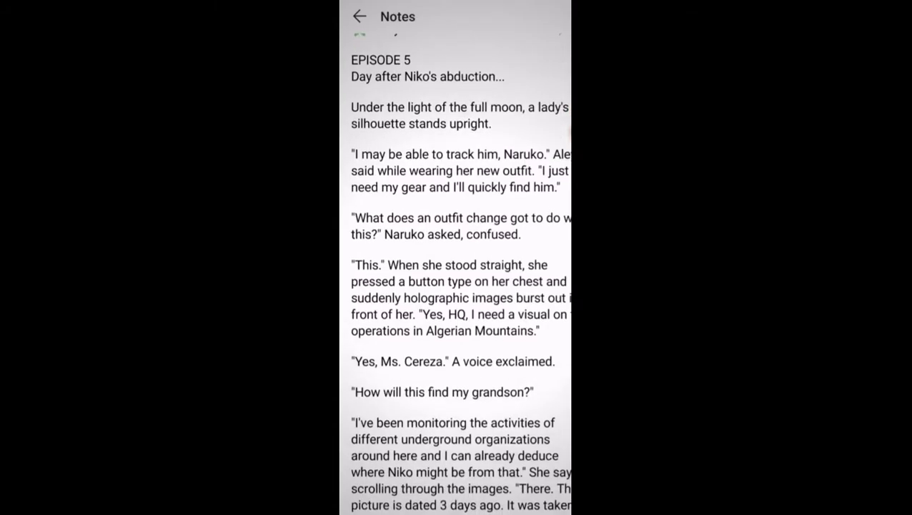
{"action": "scroll", "scroll_direction": "down", "scroll_amount": 3}
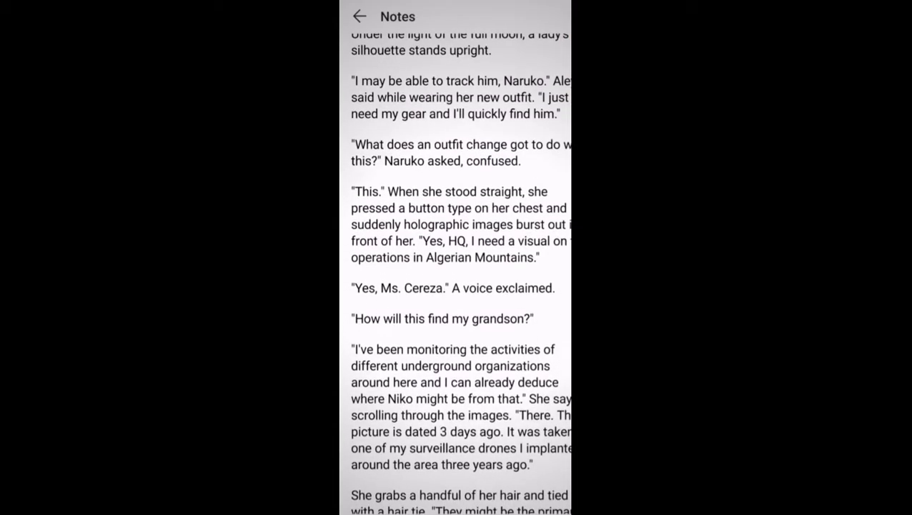
{"action": "scroll", "scroll_direction": "down", "scroll_amount": 3}
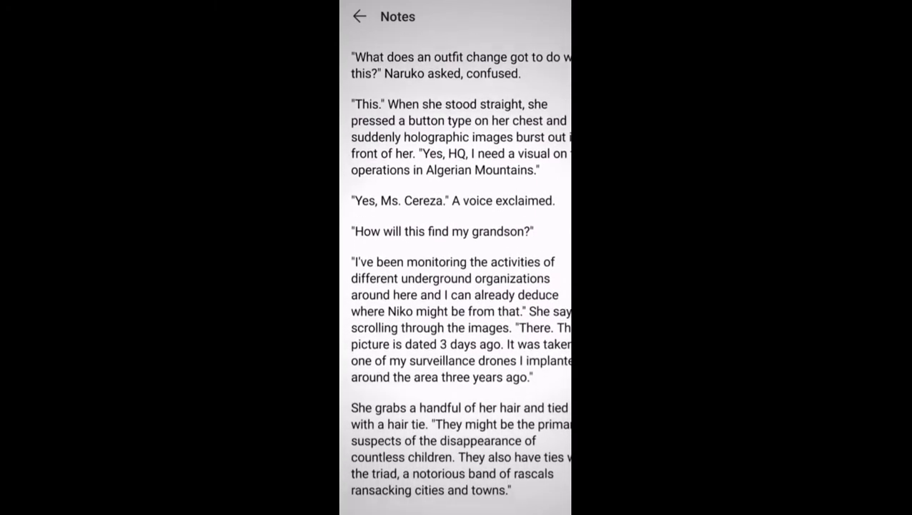
{"action": "scroll", "scroll_direction": "down", "scroll_amount": 3}
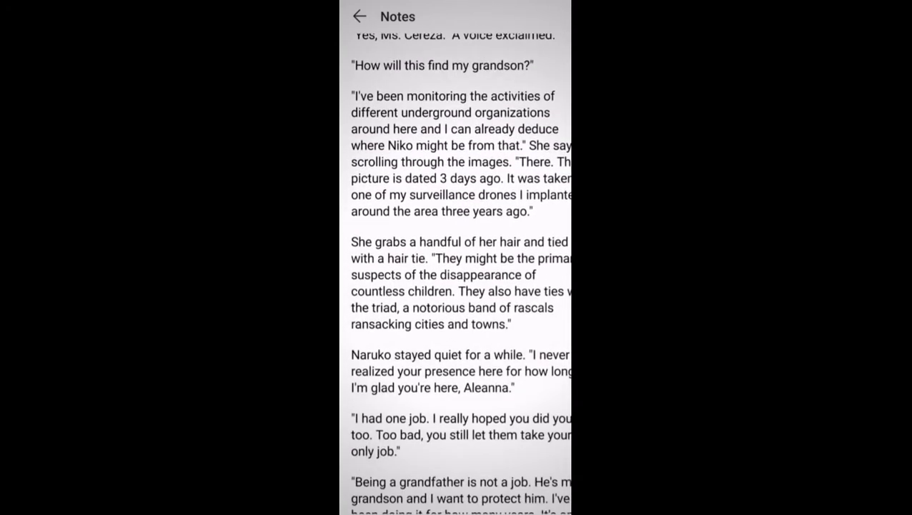
{"action": "scroll", "scroll_direction": "down", "scroll_amount": 3}
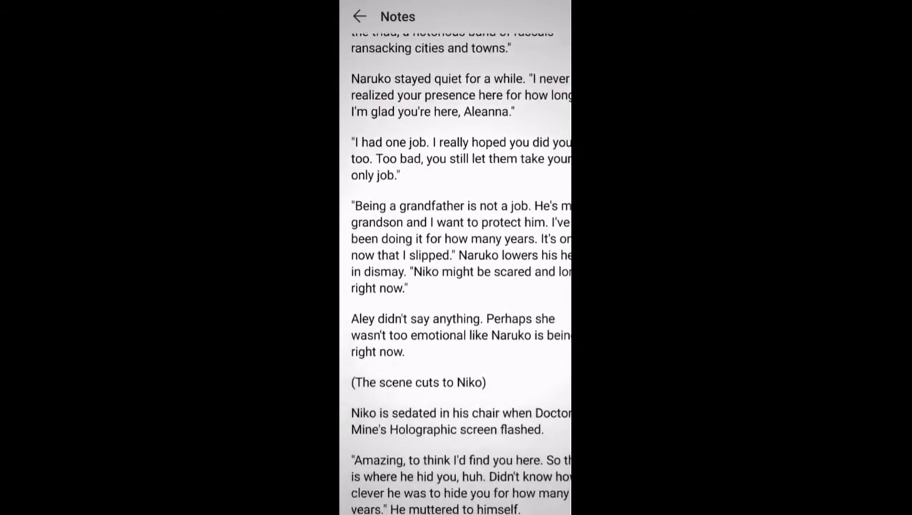
{"action": "scroll", "scroll_direction": "down", "scroll_amount": 3}
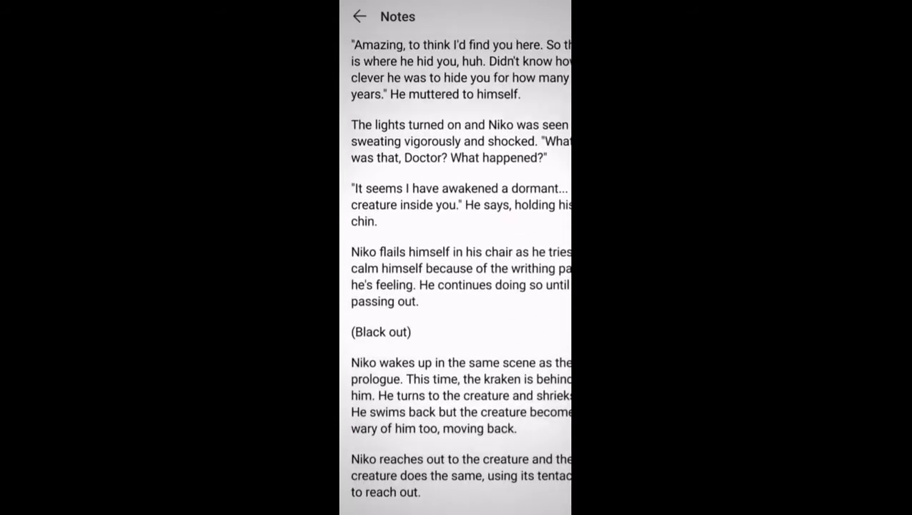
{"action": "scroll", "scroll_direction": "down", "scroll_amount": 3}
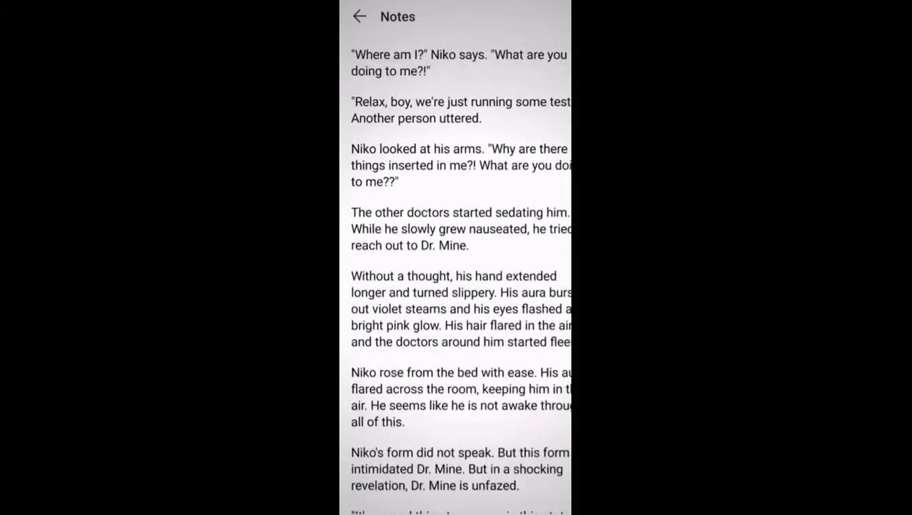
{"action": "scroll", "scroll_direction": "down", "scroll_amount": 3}
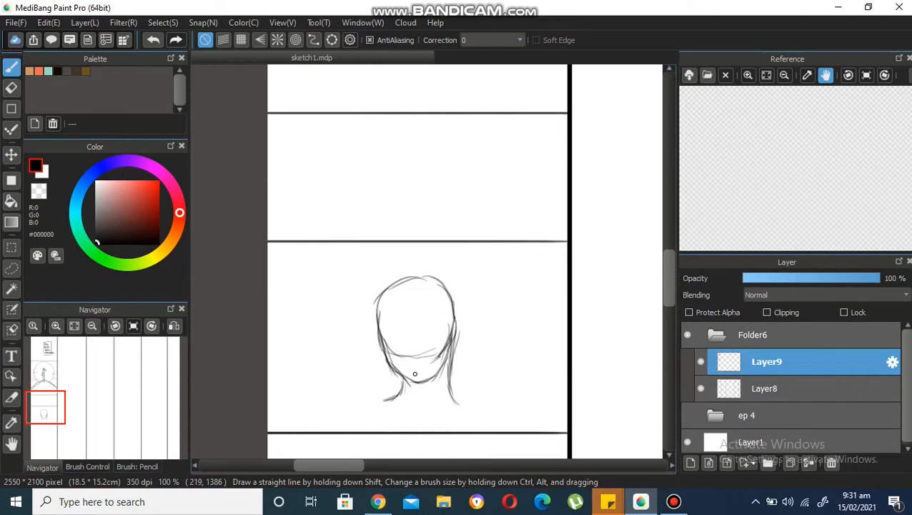
Step: Sketch the neck and shoulders in the lower panel and pick the ALEY character design folder
{"action": "left_click_drag", "start_coordinate": [414, 373], "coordinate": [456, 391]}
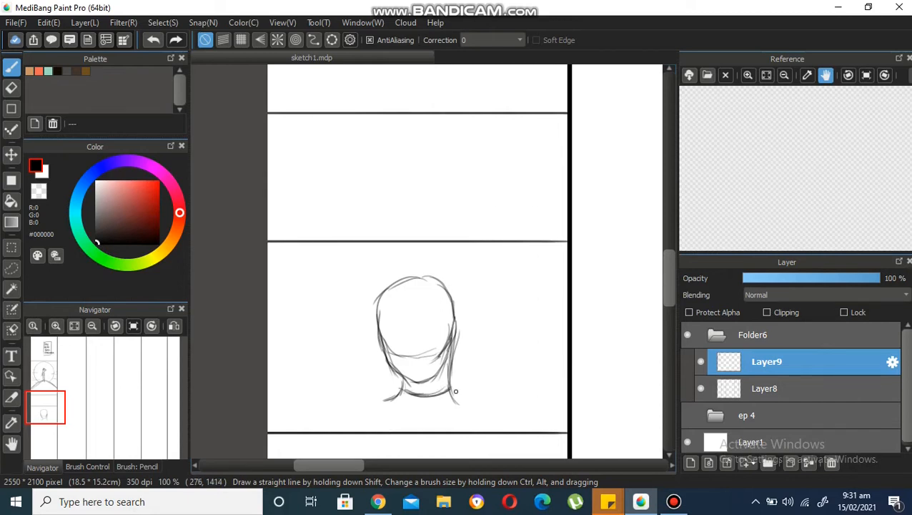
{"action": "left_click_drag", "start_coordinate": [455, 391], "coordinate": [467, 405]}
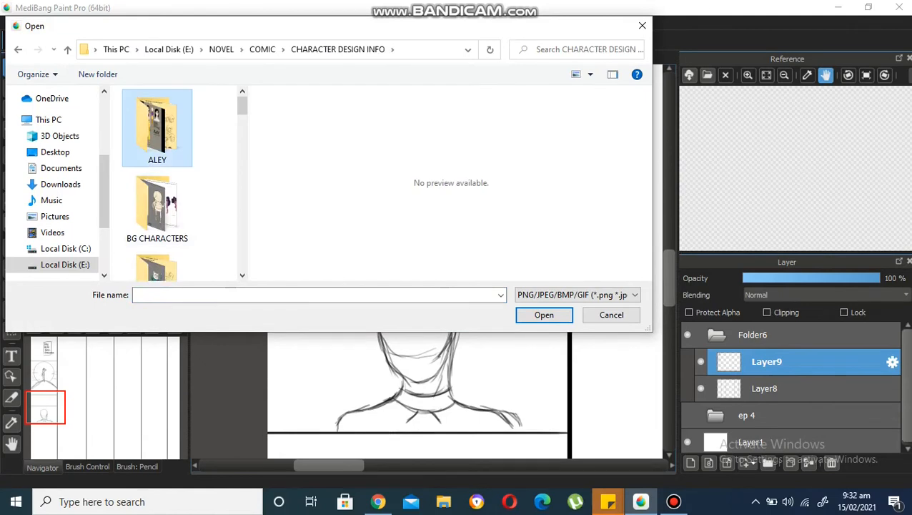
{"action": "left_click", "coordinate": [610, 315]}
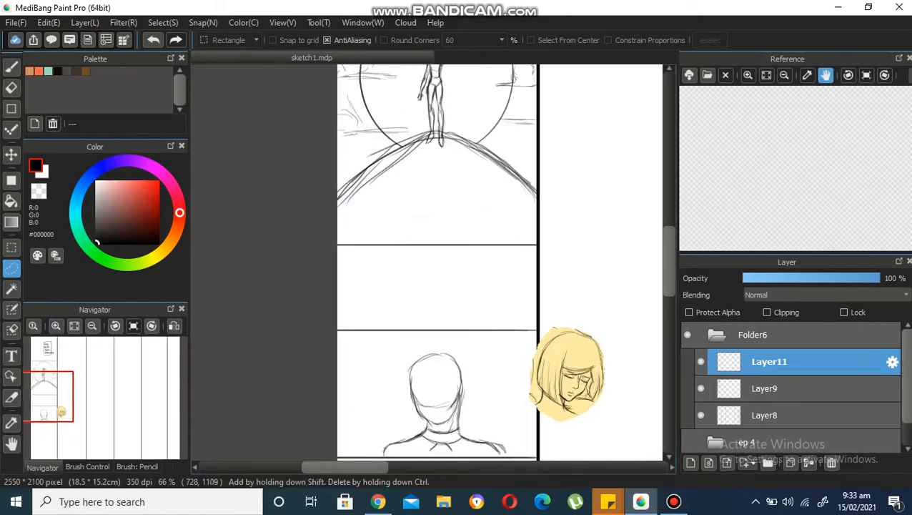
Step: Ink the girl's hair strands, erase stray lines, and draw her neck and shoulders
{"action": "scroll", "scroll_direction": "down", "scroll_amount": 3}
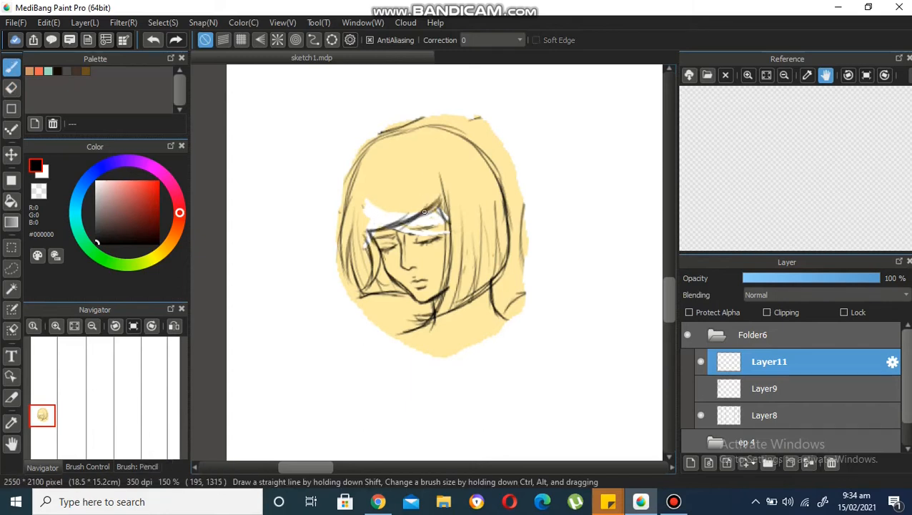
{"action": "left_click_drag", "start_coordinate": [424, 211], "coordinate": [424, 279]}
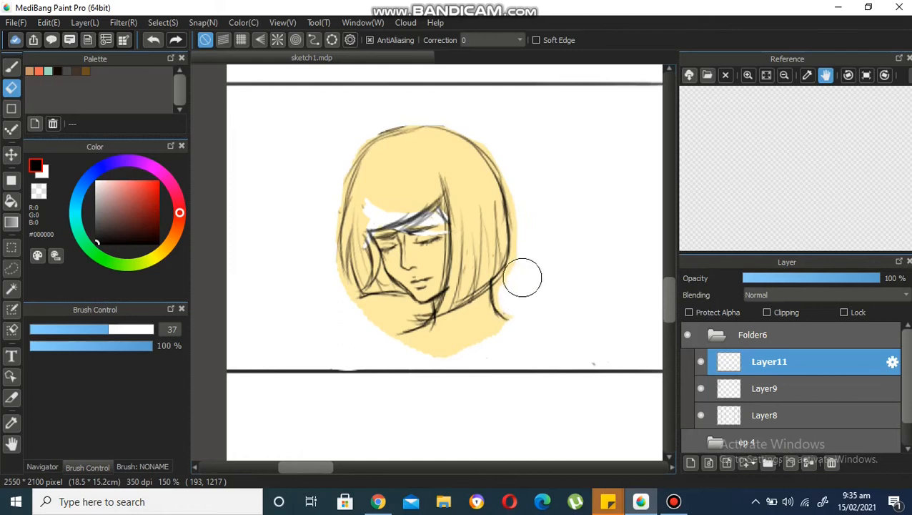
{"action": "left_click_drag", "start_coordinate": [522, 277], "coordinate": [480, 332]}
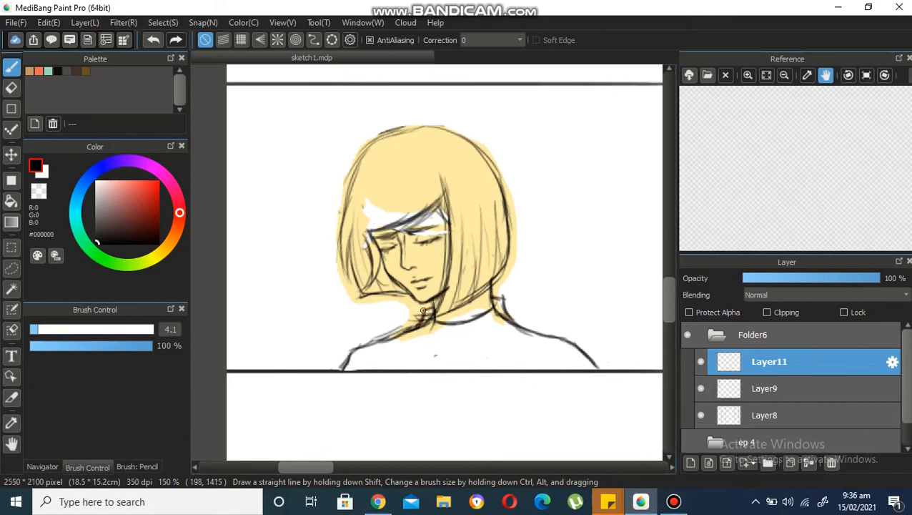
{"action": "left_click_drag", "start_coordinate": [422, 311], "coordinate": [443, 343]}
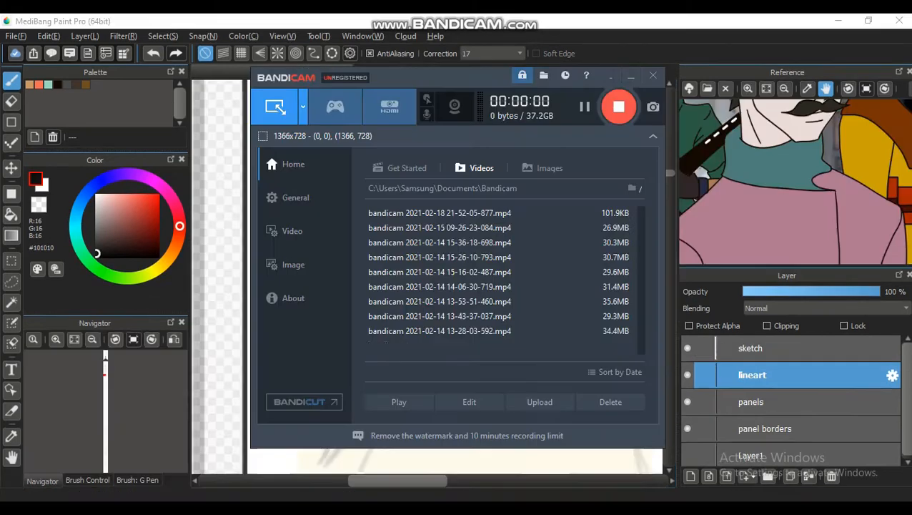
Step: Ink the older man's hair behind his ear and his coat collar
{"action": "left_click", "coordinate": [652, 74]}
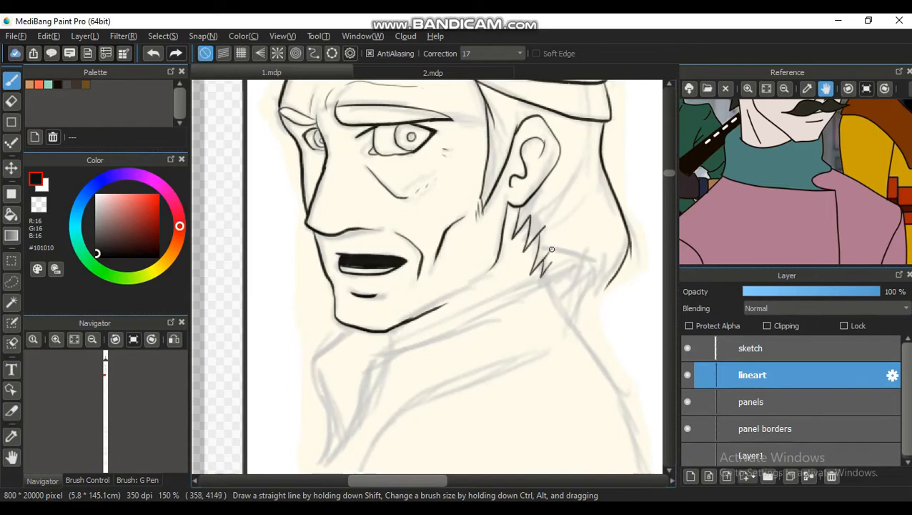
{"action": "left_click_drag", "start_coordinate": [540, 258], "coordinate": [572, 329]}
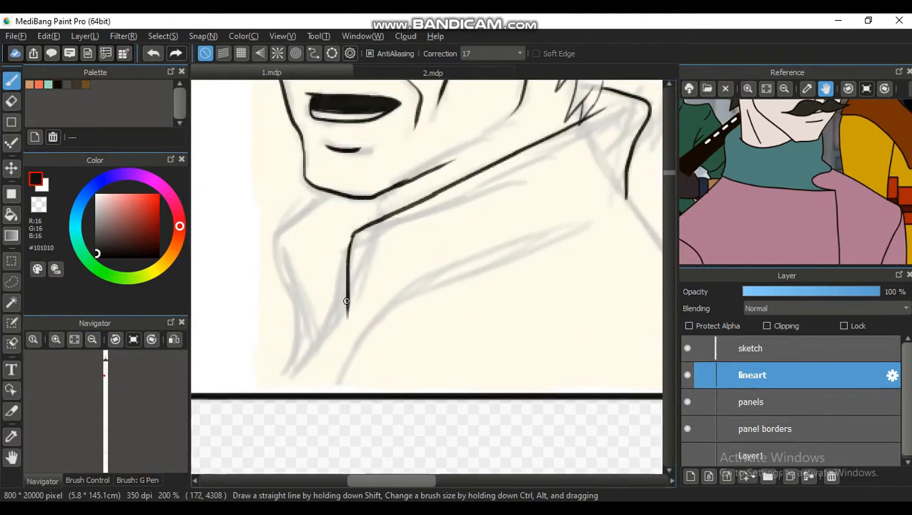
{"action": "left_click_drag", "start_coordinate": [347, 300], "coordinate": [305, 210]}
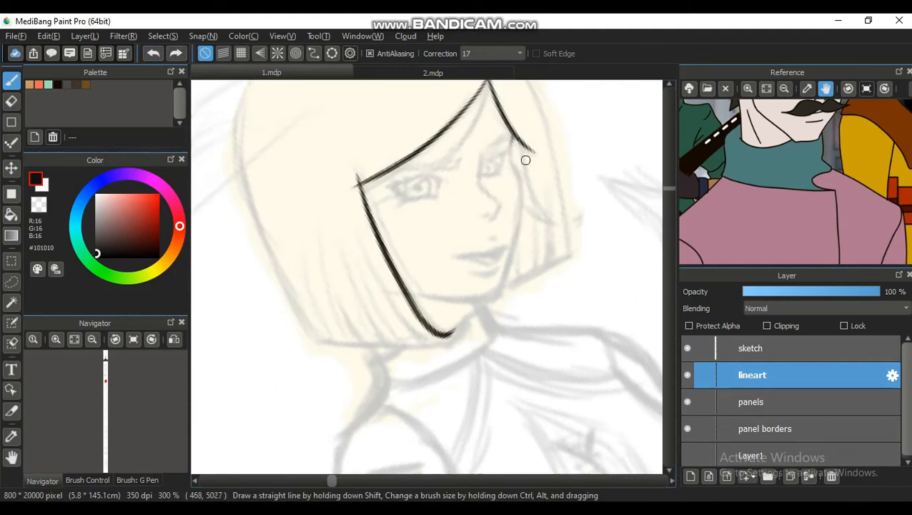
Step: Ink the girl's nose, face edge, eyebrow, lash line and eye details
{"action": "left_click_drag", "start_coordinate": [525, 164], "coordinate": [429, 294]}
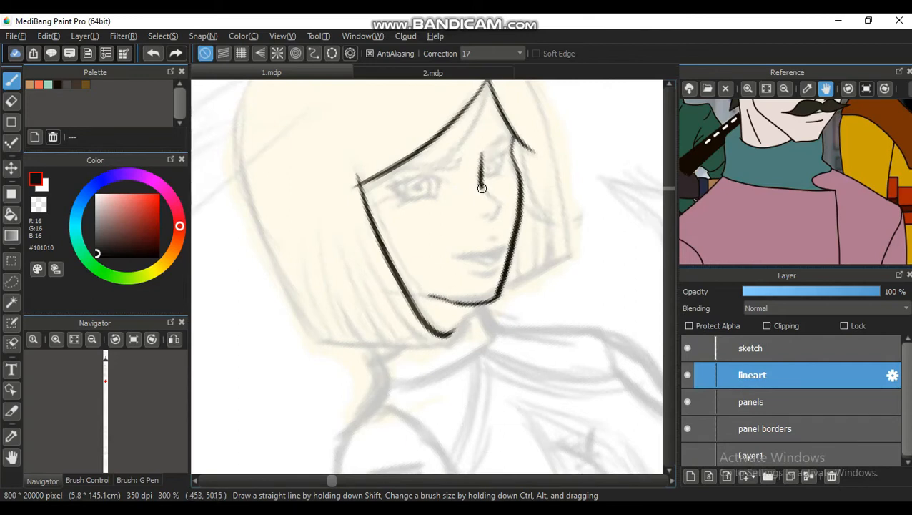
{"action": "left_click_drag", "start_coordinate": [482, 188], "coordinate": [383, 178]}
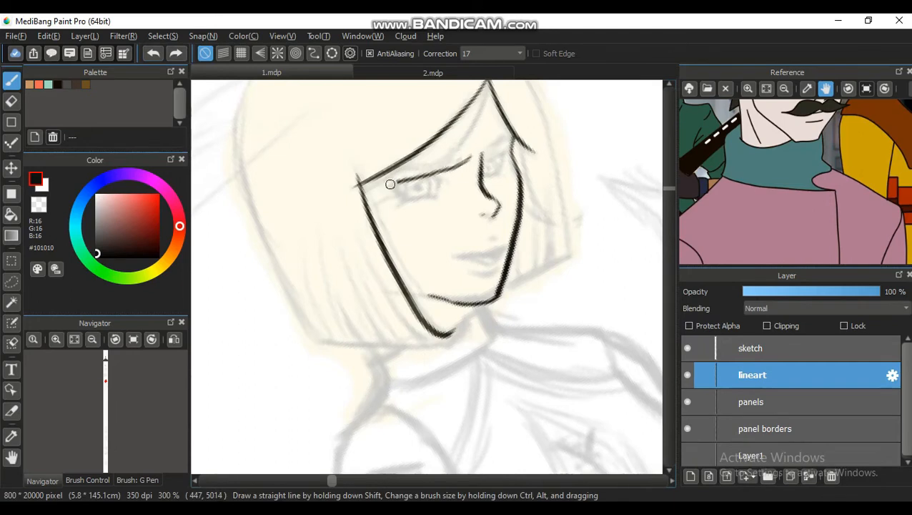
{"action": "left_click_drag", "start_coordinate": [390, 183], "coordinate": [449, 188]}
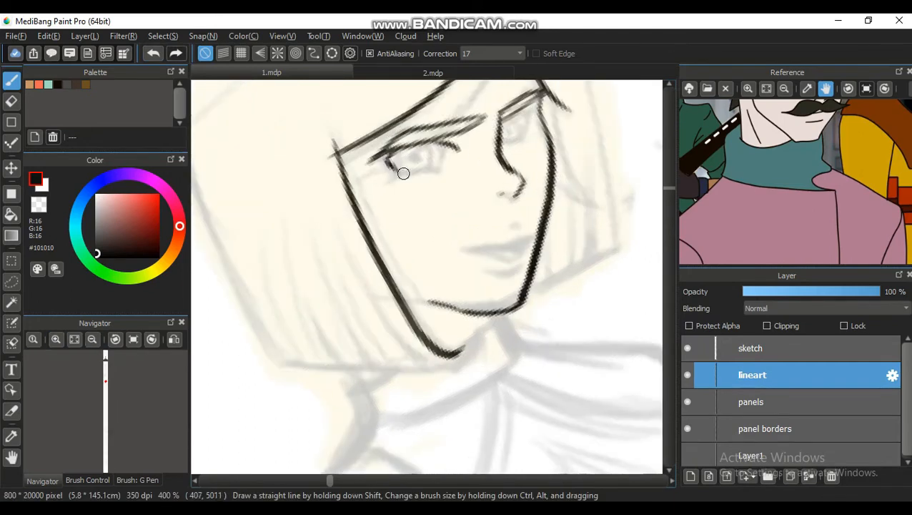
{"action": "left_click_drag", "start_coordinate": [402, 173], "coordinate": [439, 168]}
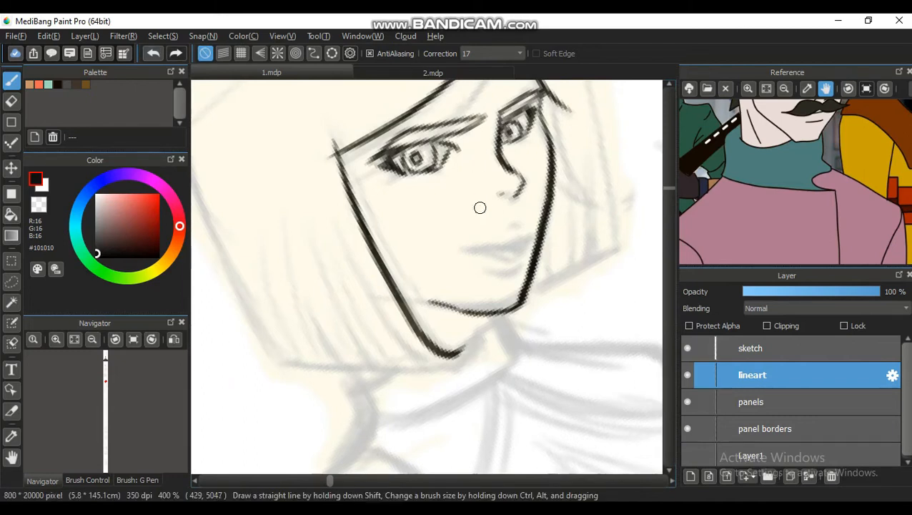
{"action": "mouse_move", "coordinate": [511, 240]}
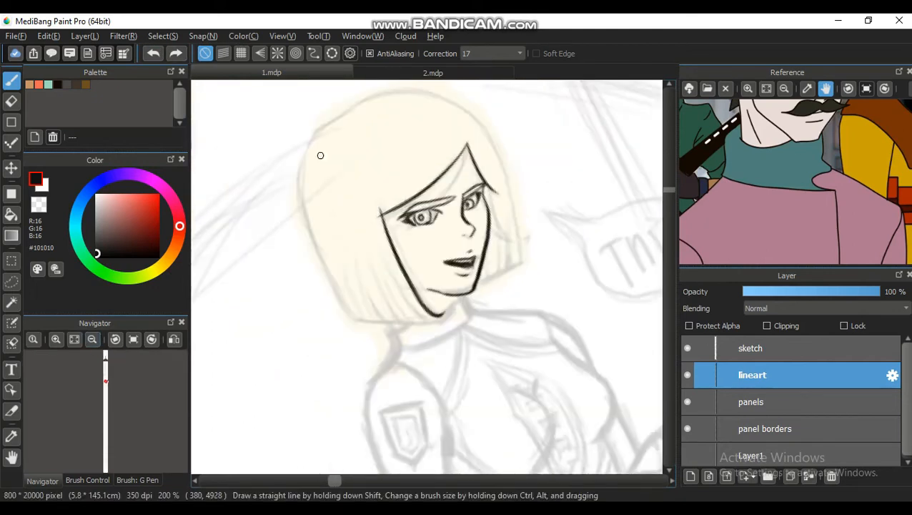
Step: Trace the bob haircut's outer edge and top, then ink the chin and neck collar
{"action": "left_click_drag", "start_coordinate": [320, 155], "coordinate": [341, 292]}
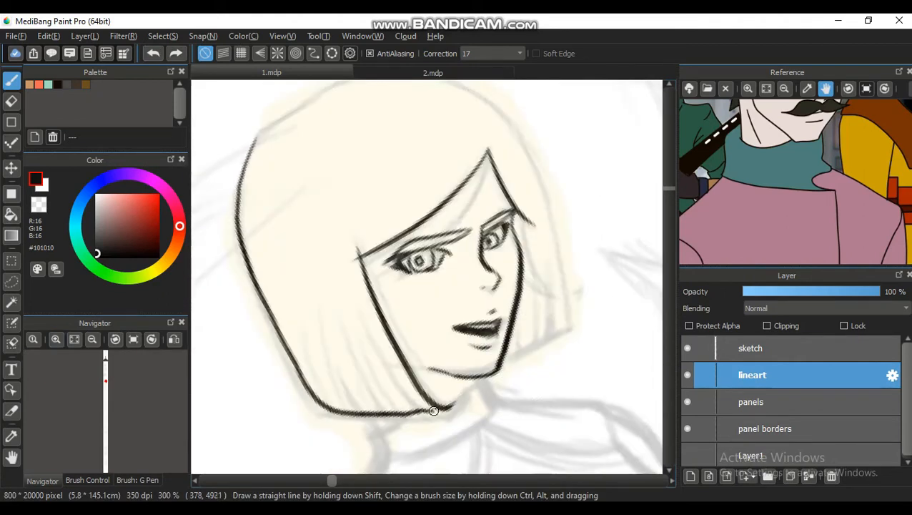
{"action": "left_click_drag", "start_coordinate": [433, 410], "coordinate": [419, 420]}
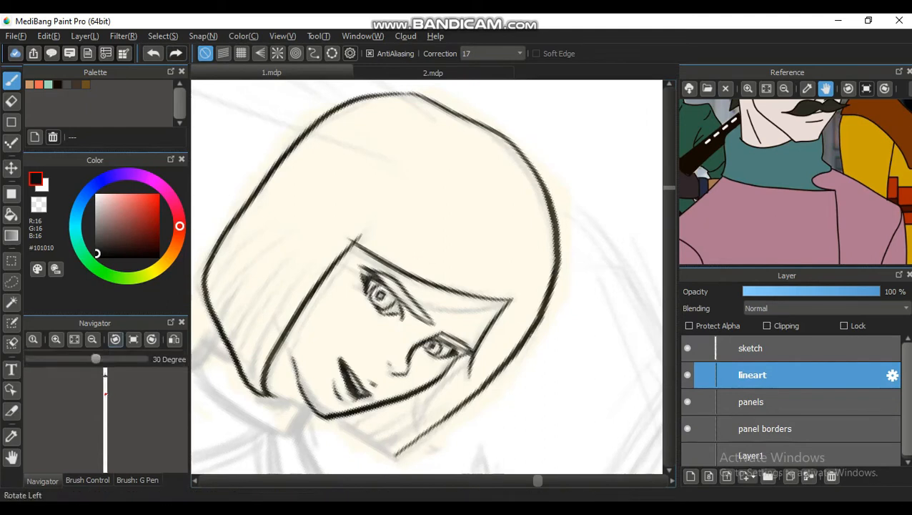
{"action": "mouse_move", "coordinate": [656, 187]}
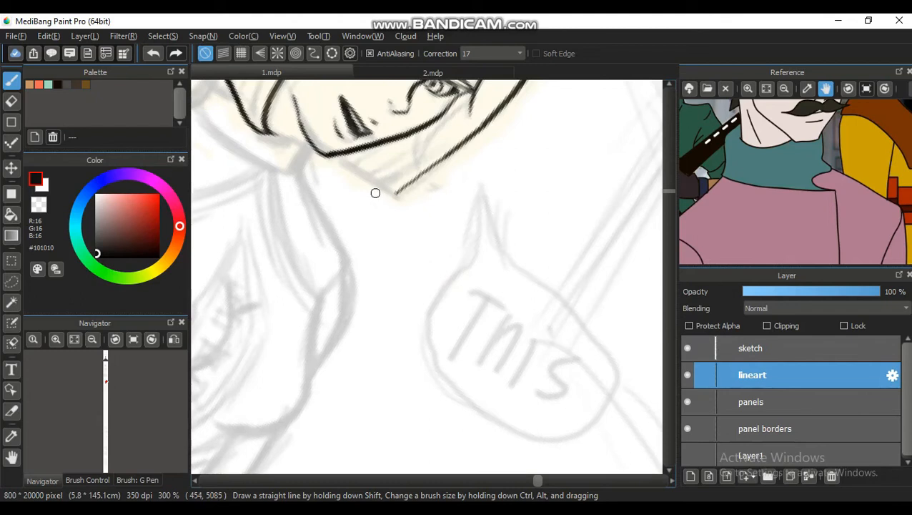
{"action": "mouse_move", "coordinate": [371, 190]}
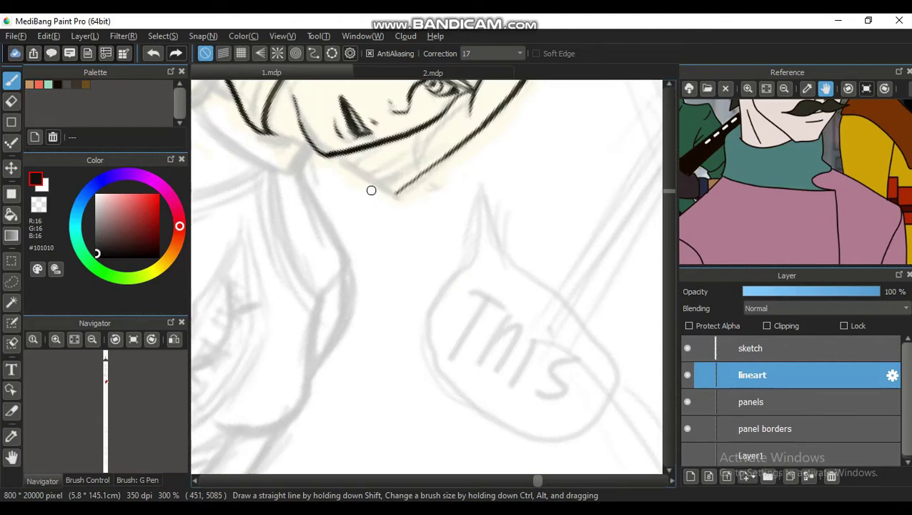
{"action": "mouse_move", "coordinate": [368, 188]}
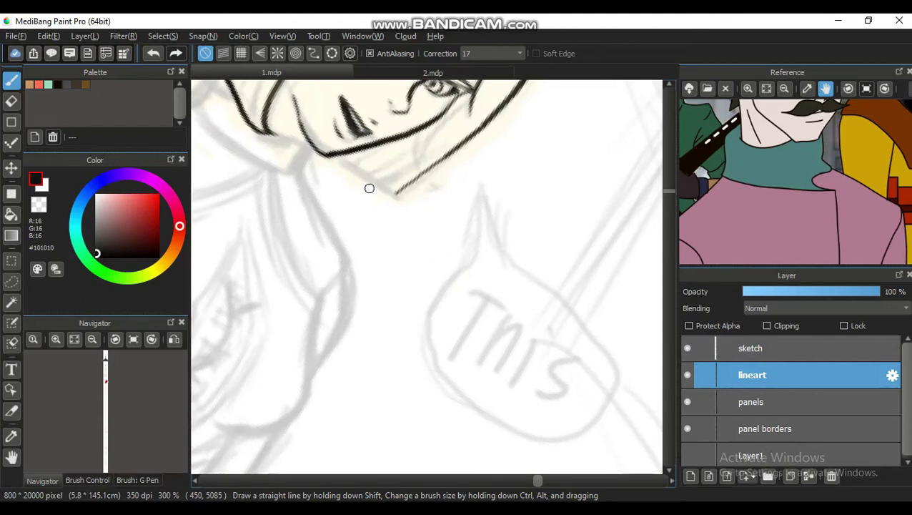
{"action": "left_click_drag", "start_coordinate": [372, 186], "coordinate": [364, 169]}
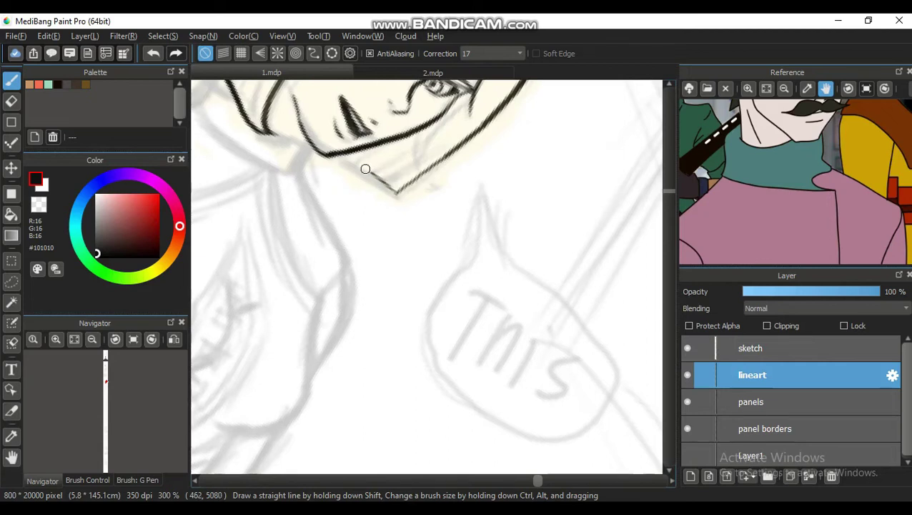
{"action": "left_click_drag", "start_coordinate": [364, 169], "coordinate": [411, 160]}
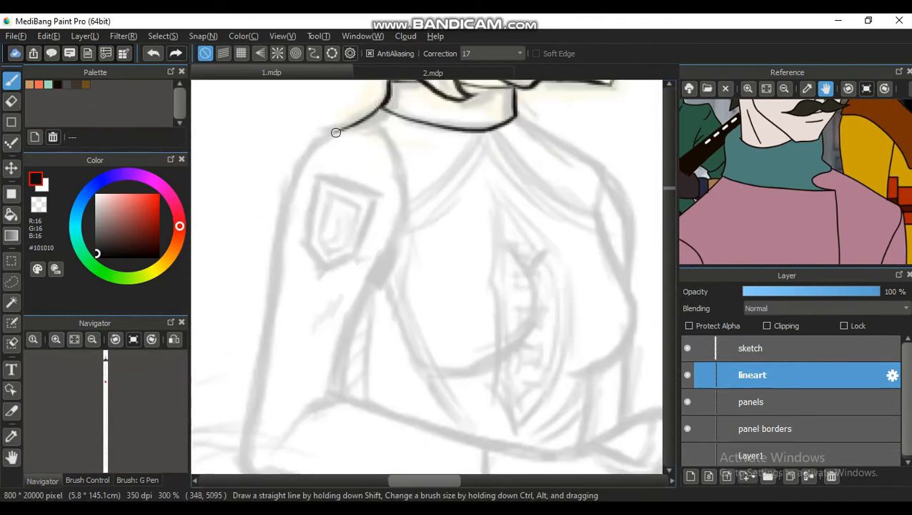
Step: Ink the girl's upper arm, forearm, palm and first two fingers
{"action": "left_click_drag", "start_coordinate": [336, 132], "coordinate": [263, 346]}
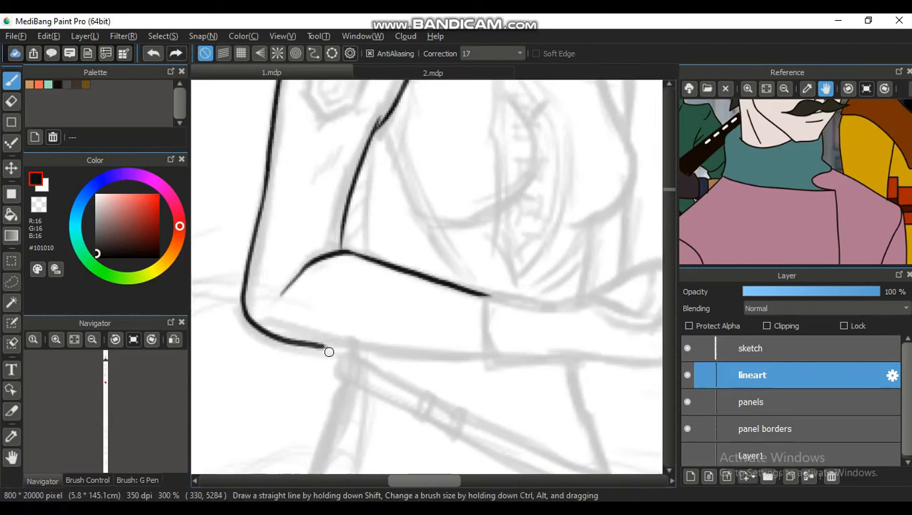
{"action": "left_click_drag", "start_coordinate": [328, 351], "coordinate": [488, 360]}
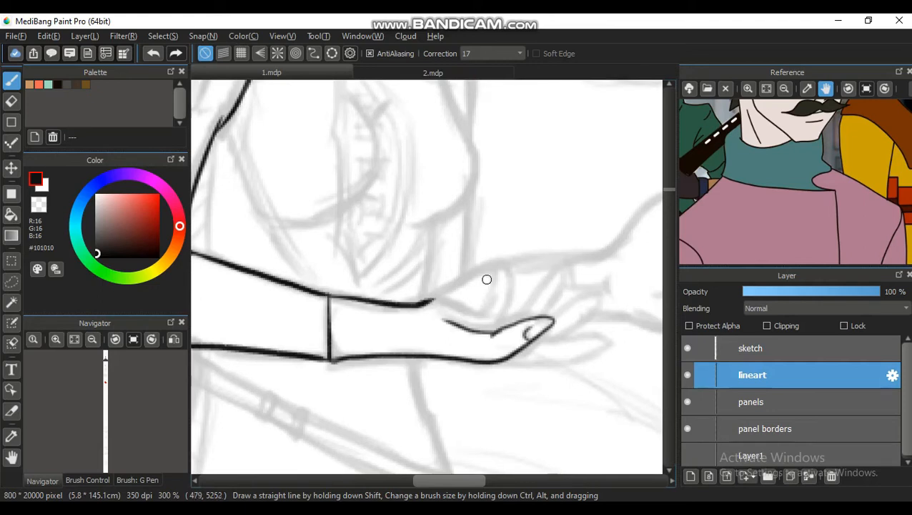
{"action": "left_click_drag", "start_coordinate": [500, 271], "coordinate": [472, 321]}
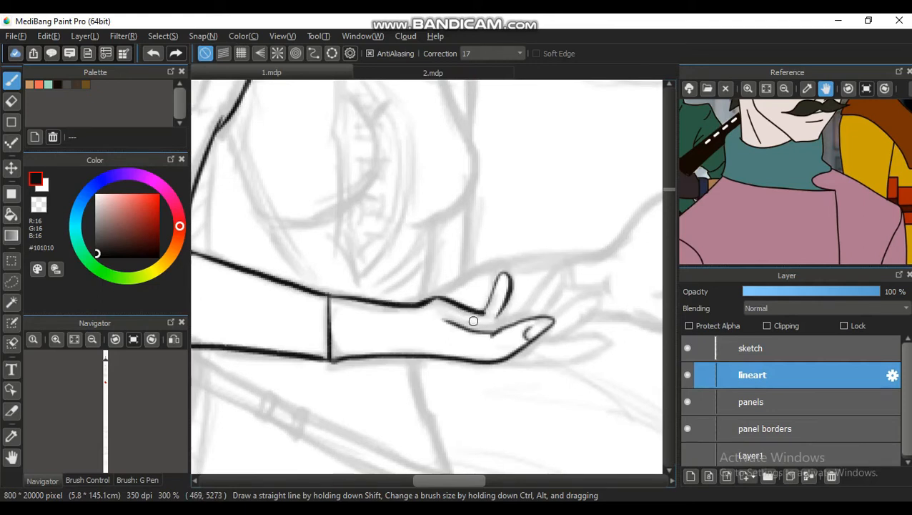
{"action": "left_click_drag", "start_coordinate": [474, 320], "coordinate": [597, 297]}
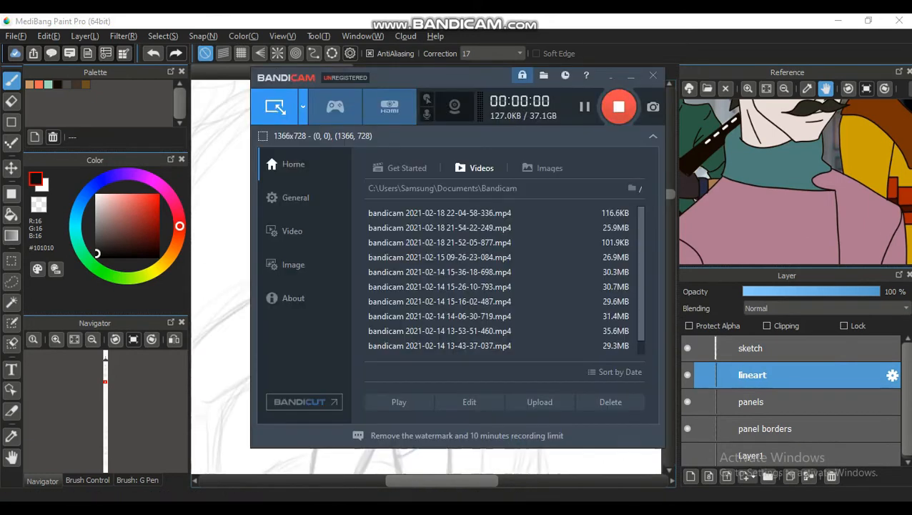
{"action": "left_click", "coordinate": [653, 75]}
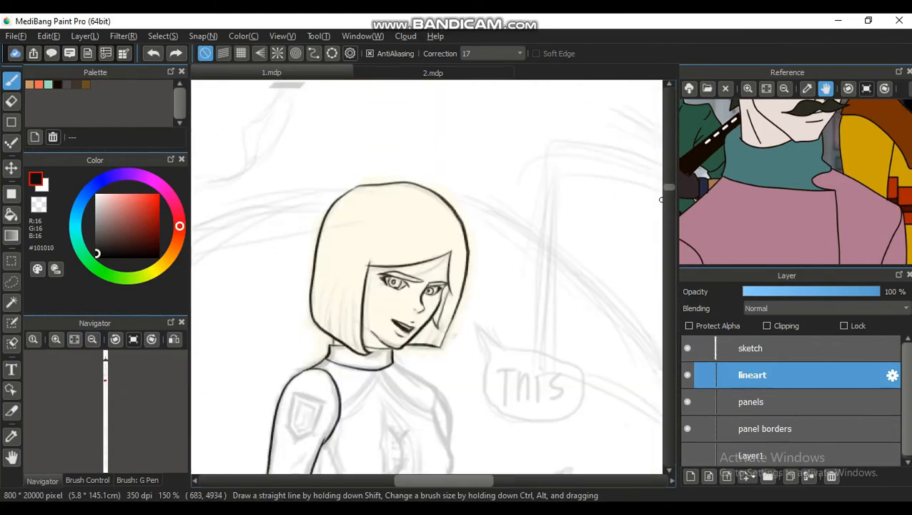
Step: Ink the girl's torso outline and the adjacent open hand with its fingers
{"action": "scroll", "scroll_direction": "down", "scroll_amount": 3}
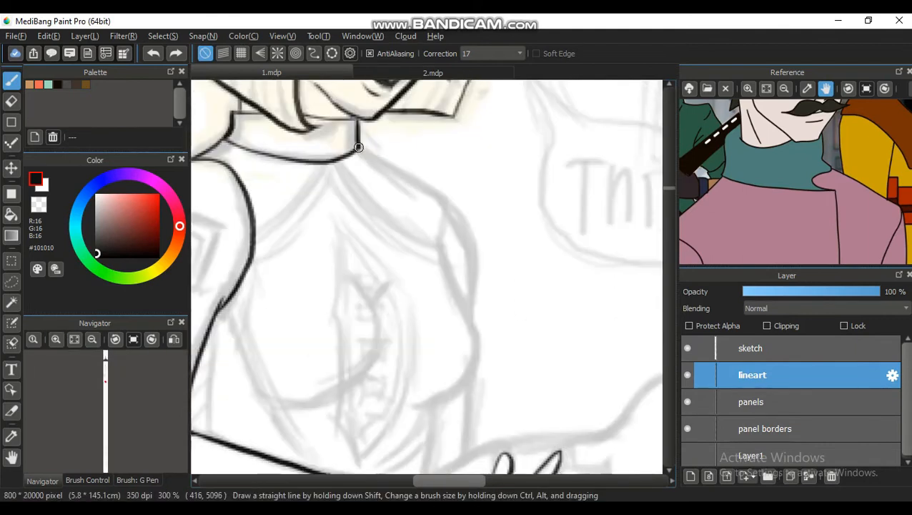
{"action": "left_click_drag", "start_coordinate": [361, 143], "coordinate": [445, 258]}
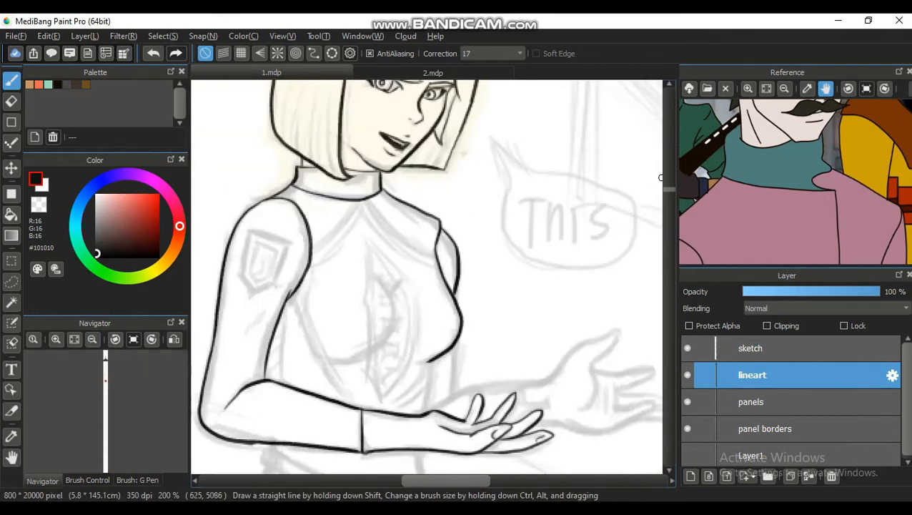
{"action": "scroll", "scroll_direction": "down", "scroll_amount": 3}
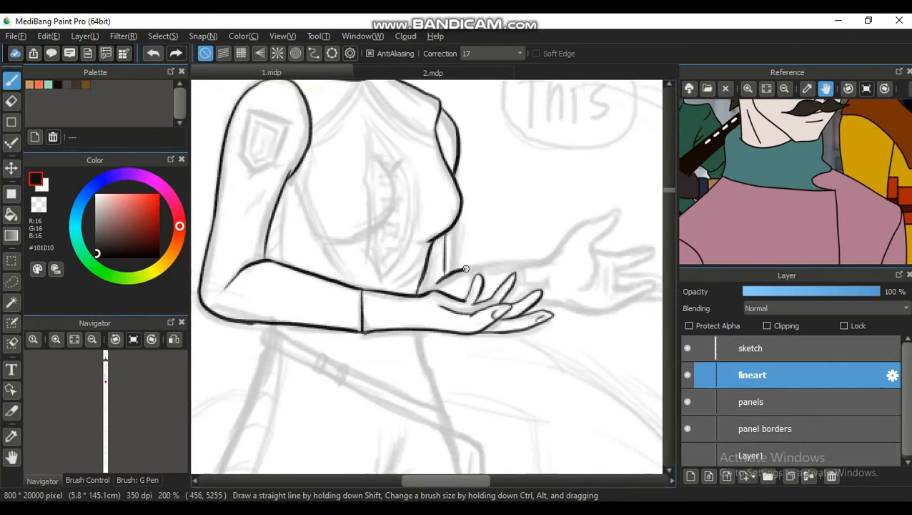
{"action": "left_click_drag", "start_coordinate": [466, 268], "coordinate": [515, 268]}
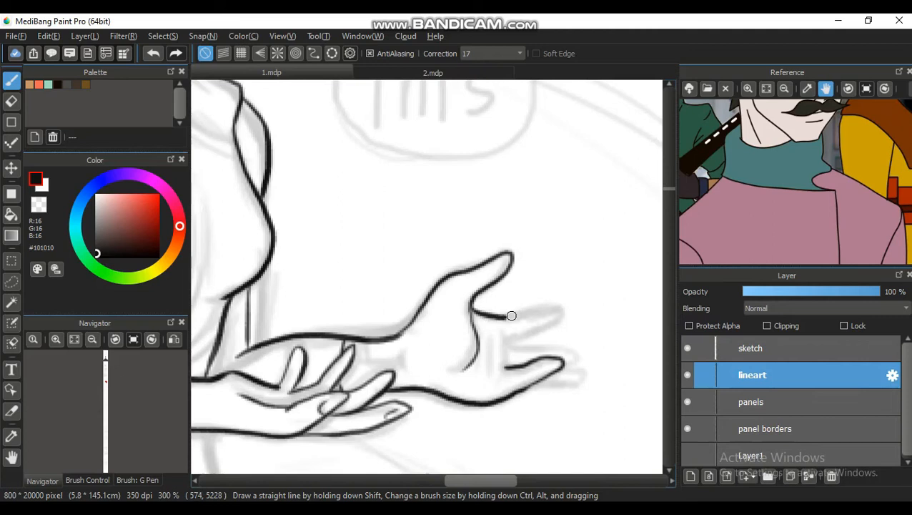
{"action": "left_click_drag", "start_coordinate": [511, 315], "coordinate": [577, 356]}
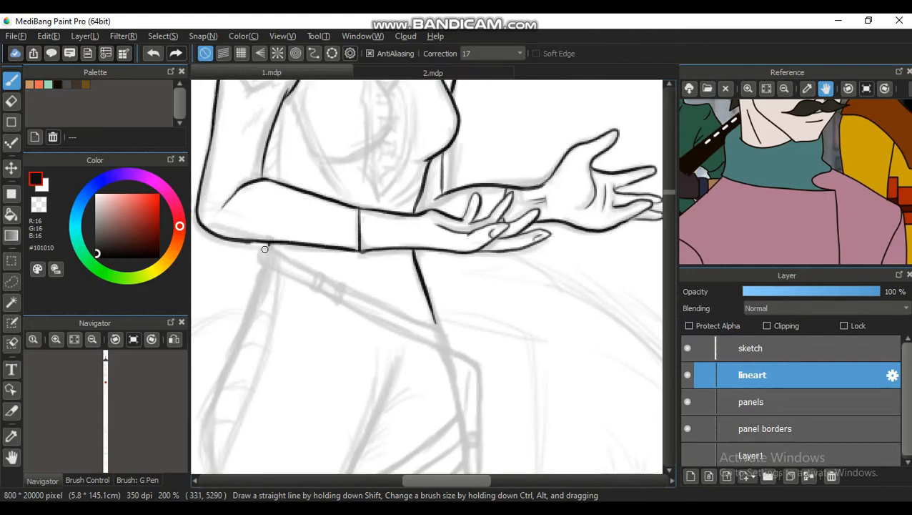
Step: Ink the hip strap with its inner edge and the two thigh holster bands
{"action": "left_click_drag", "start_coordinate": [264, 249], "coordinate": [315, 275]}
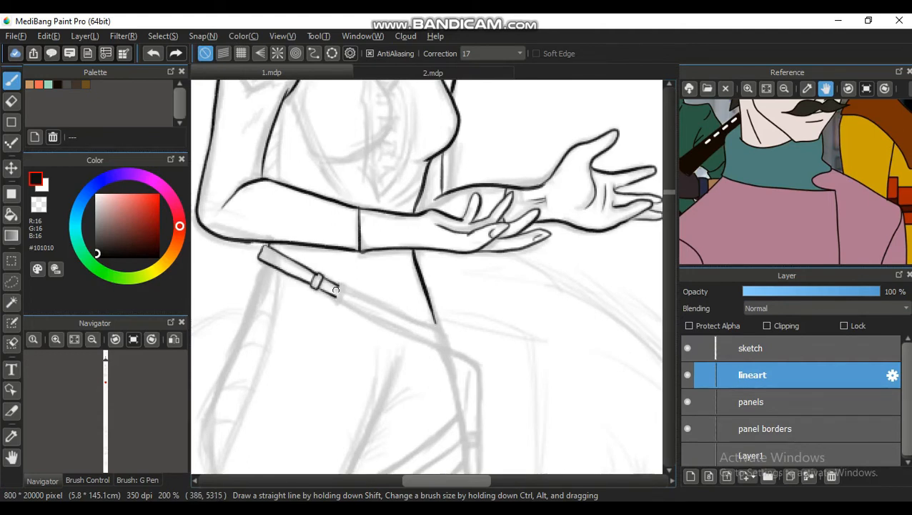
{"action": "left_click_drag", "start_coordinate": [335, 290], "coordinate": [437, 326]}
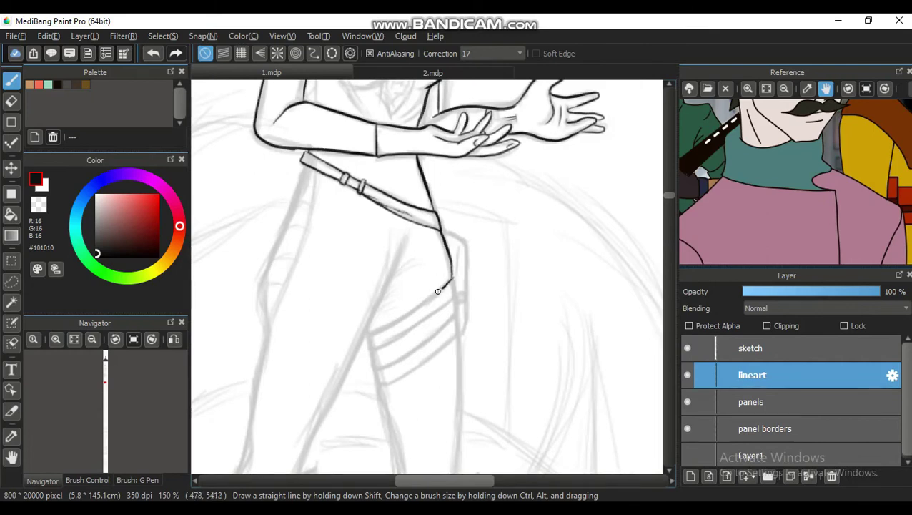
{"action": "left_click_drag", "start_coordinate": [440, 291], "coordinate": [368, 343]}
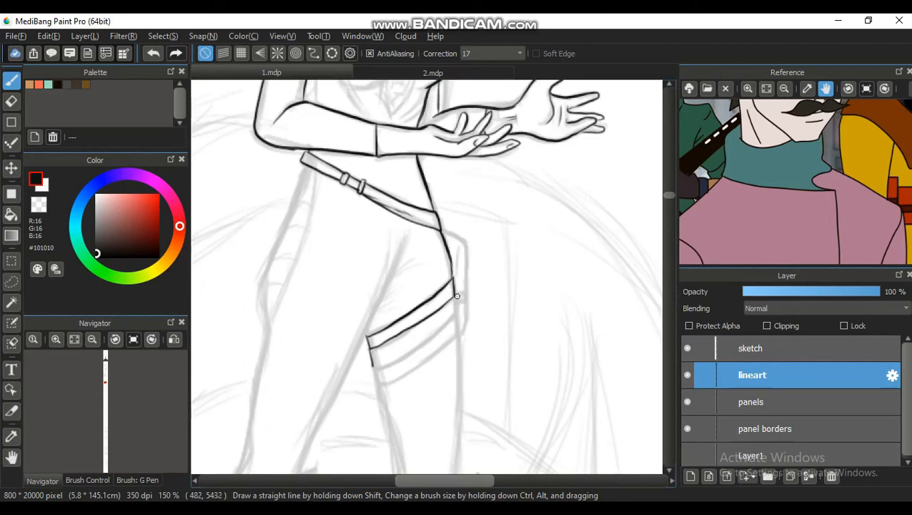
{"action": "left_click_drag", "start_coordinate": [458, 295], "coordinate": [396, 371]}
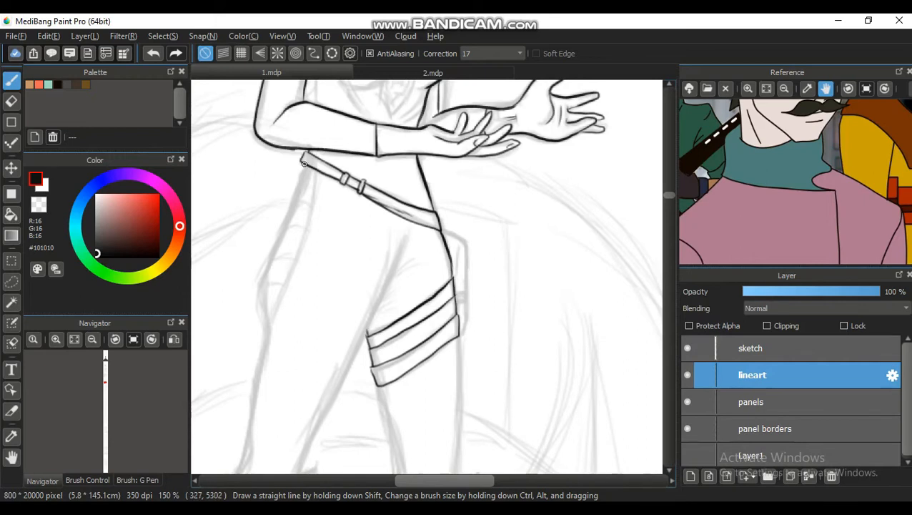
{"action": "left_click_drag", "start_coordinate": [308, 153], "coordinate": [268, 329]}
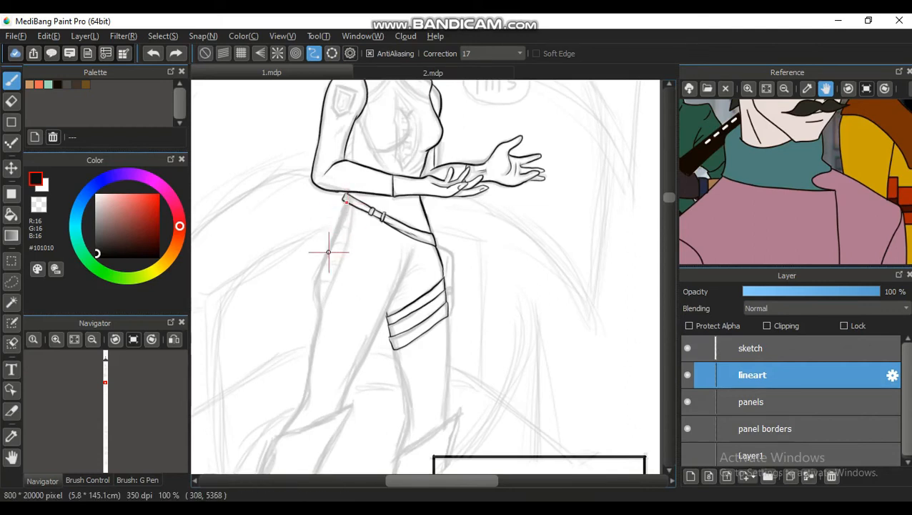
Step: Ink the left hip and outer leg contour down from the belt
{"action": "left_click_drag", "start_coordinate": [346, 200], "coordinate": [318, 309]}
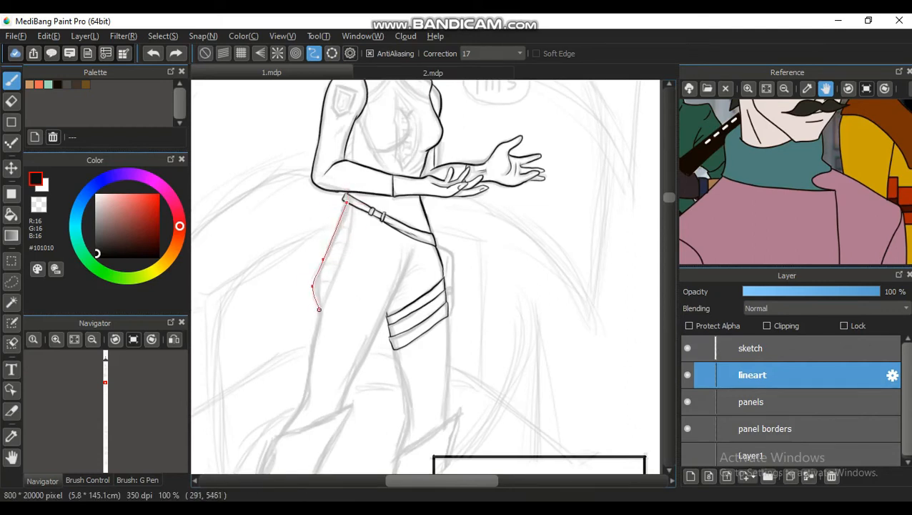
{"action": "left_click_drag", "start_coordinate": [319, 309], "coordinate": [300, 403]}
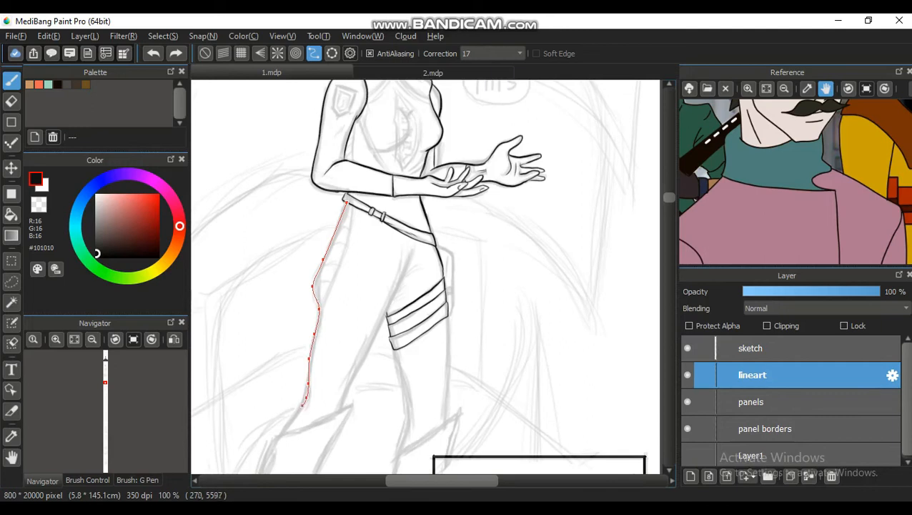
{"action": "left_click_drag", "start_coordinate": [302, 403], "coordinate": [267, 439]}
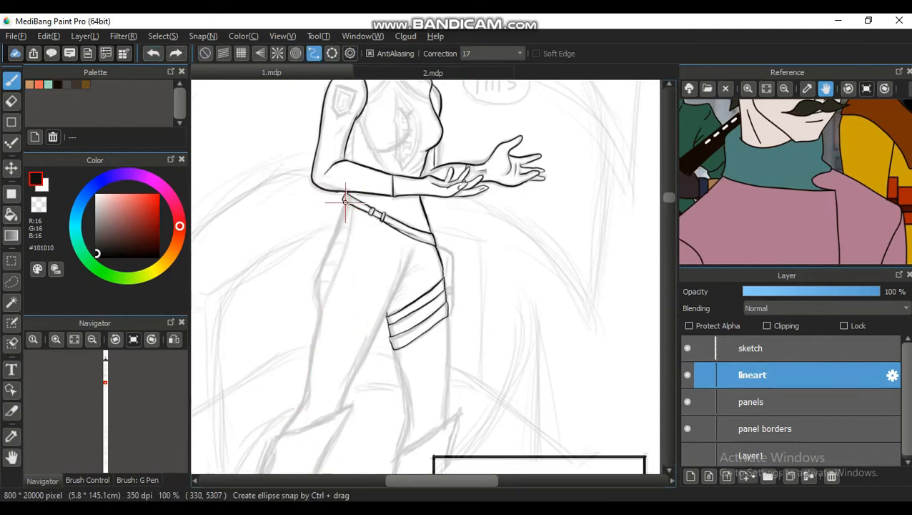
{"action": "left_click_drag", "start_coordinate": [346, 204], "coordinate": [313, 285]}
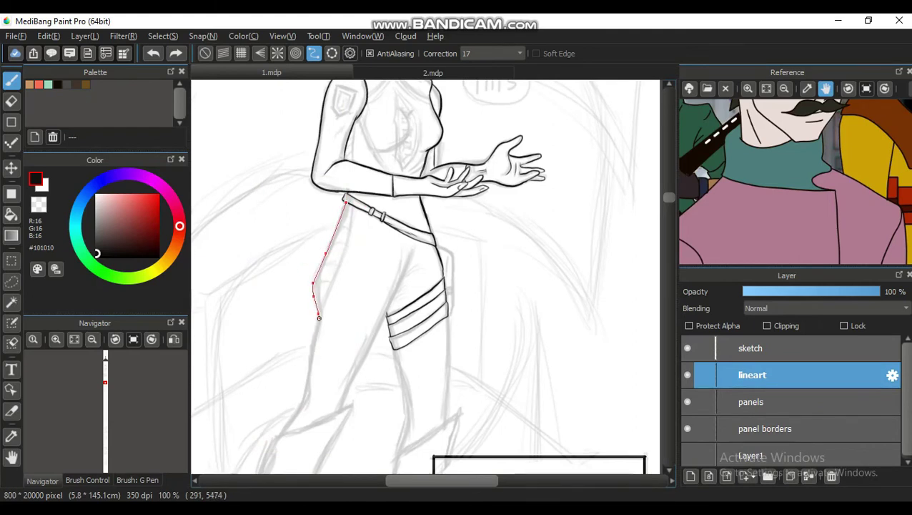
{"action": "left_click_drag", "start_coordinate": [319, 317], "coordinate": [295, 428]}
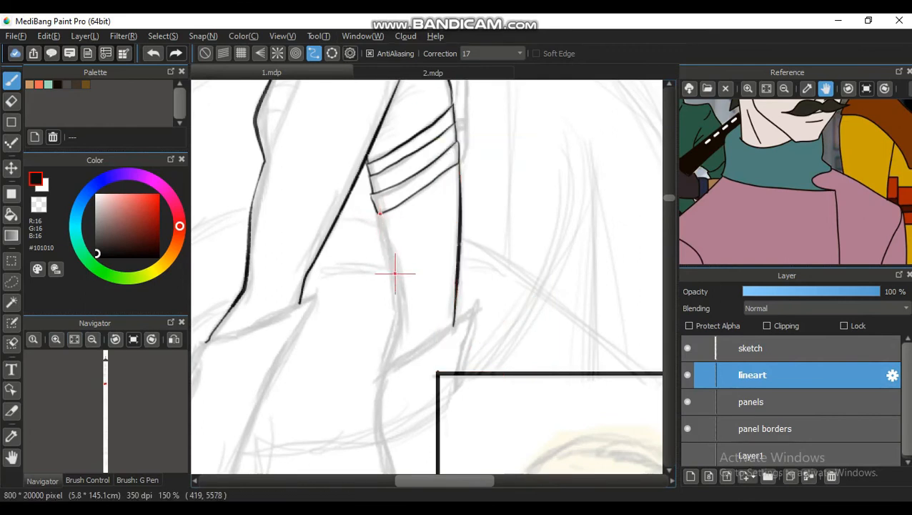
Step: Ink the inner leg line below the thigh strap and the remaining leg contour
{"action": "left_click_drag", "start_coordinate": [380, 215], "coordinate": [381, 370]}
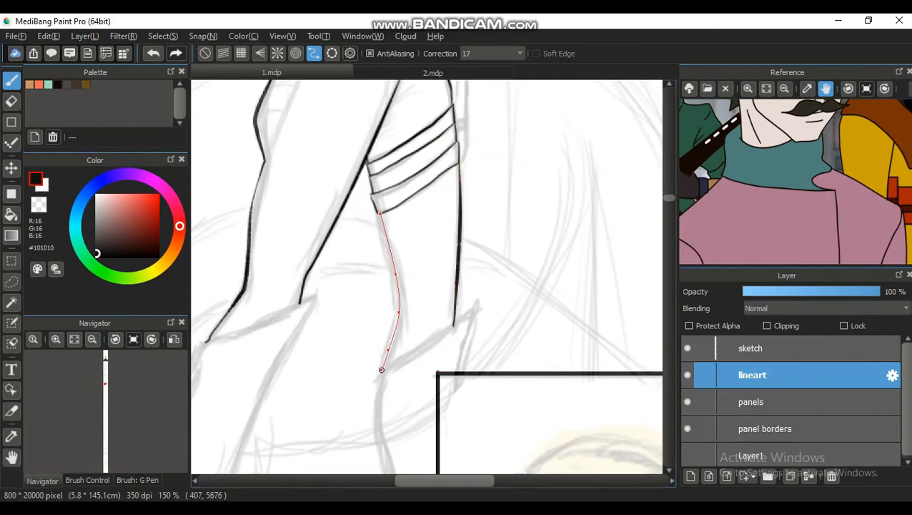
{"action": "left_click_drag", "start_coordinate": [381, 370], "coordinate": [429, 421]}
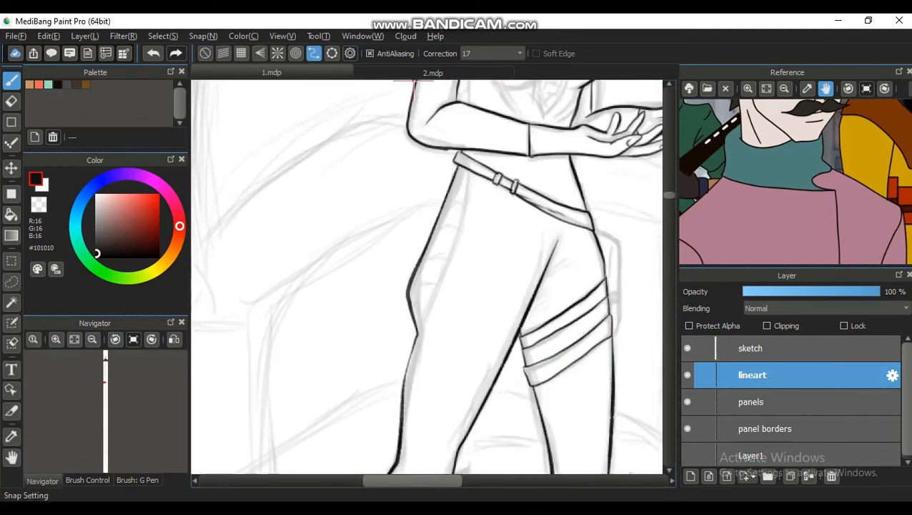
{"action": "left_click_drag", "start_coordinate": [464, 168], "coordinate": [420, 327]}
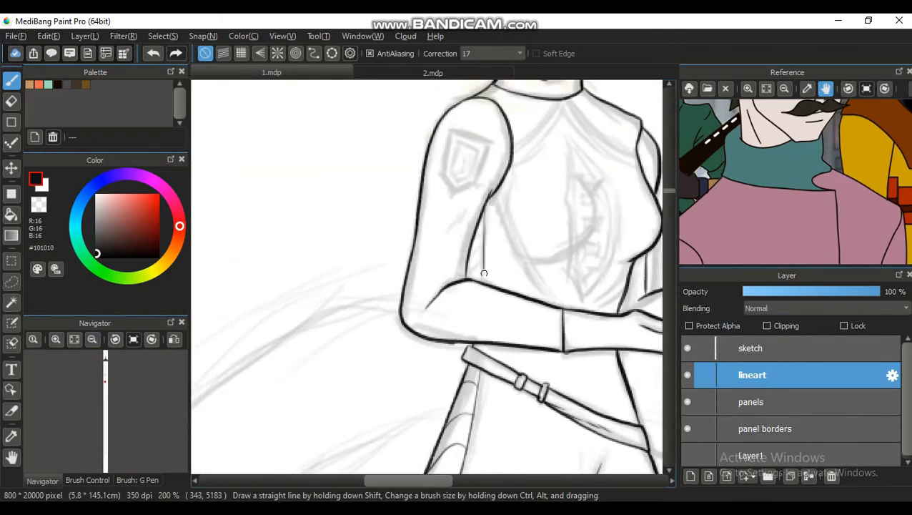
{"action": "mouse_move", "coordinate": [474, 248]}
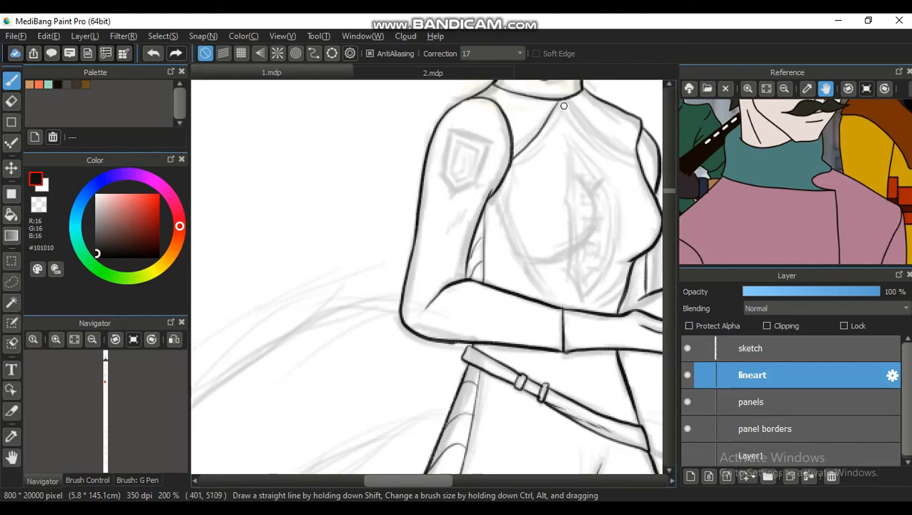
Step: Ink the chest seam line and the inner arm line down to the elbow
{"action": "left_click_drag", "start_coordinate": [563, 106], "coordinate": [634, 154]}
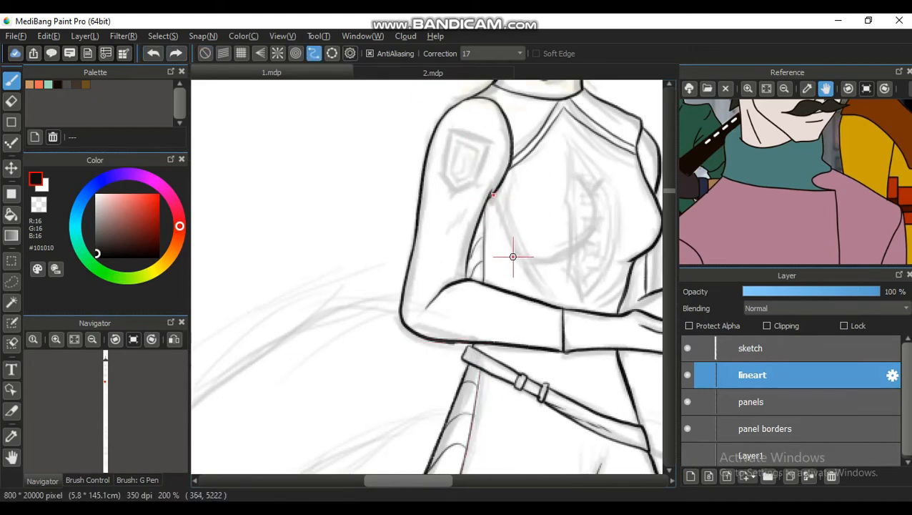
{"action": "left_click_drag", "start_coordinate": [492, 195], "coordinate": [564, 321]}
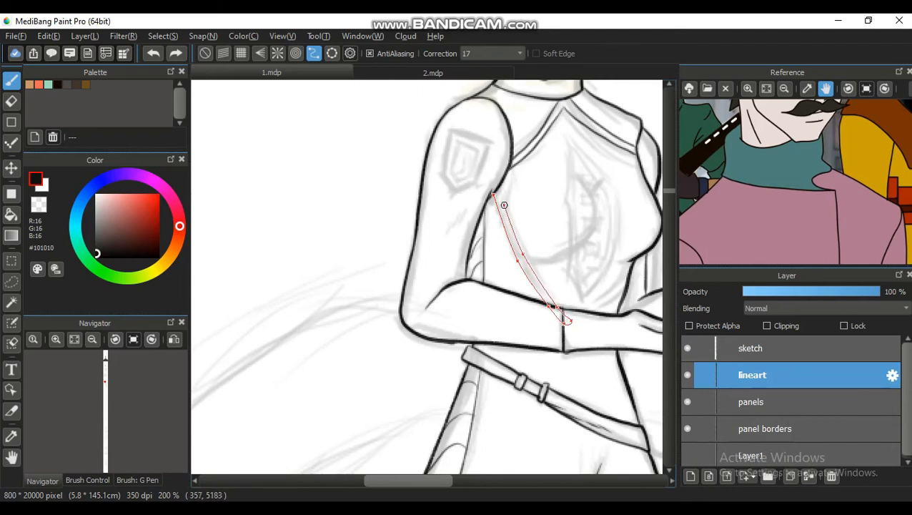
{"action": "left_click_drag", "start_coordinate": [503, 205], "coordinate": [497, 150]}
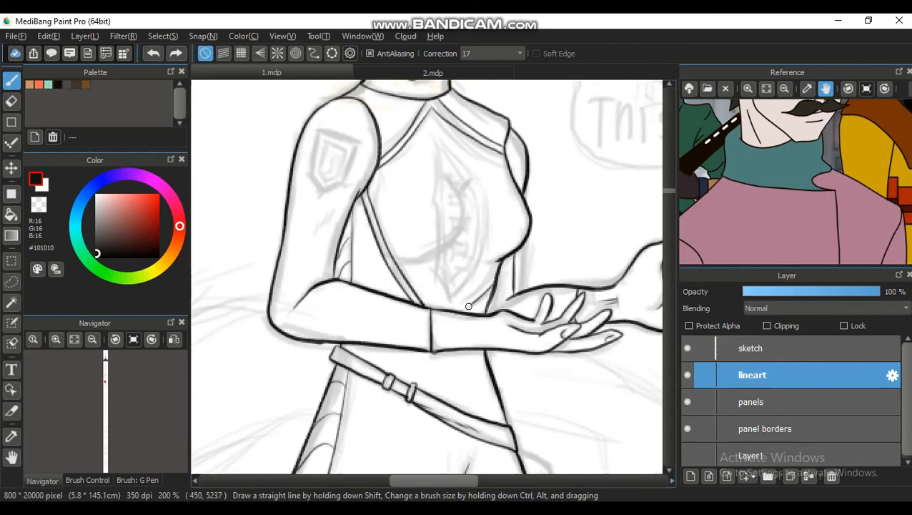
{"action": "mouse_move", "coordinate": [449, 181]}
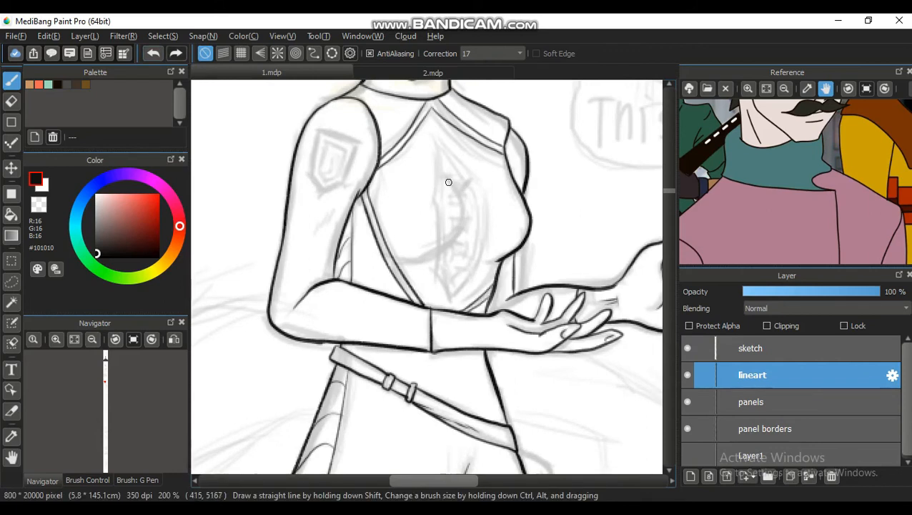
Step: Outline the chest emblem and add its inner shape and details
{"action": "left_click_drag", "start_coordinate": [448, 182], "coordinate": [463, 211]}
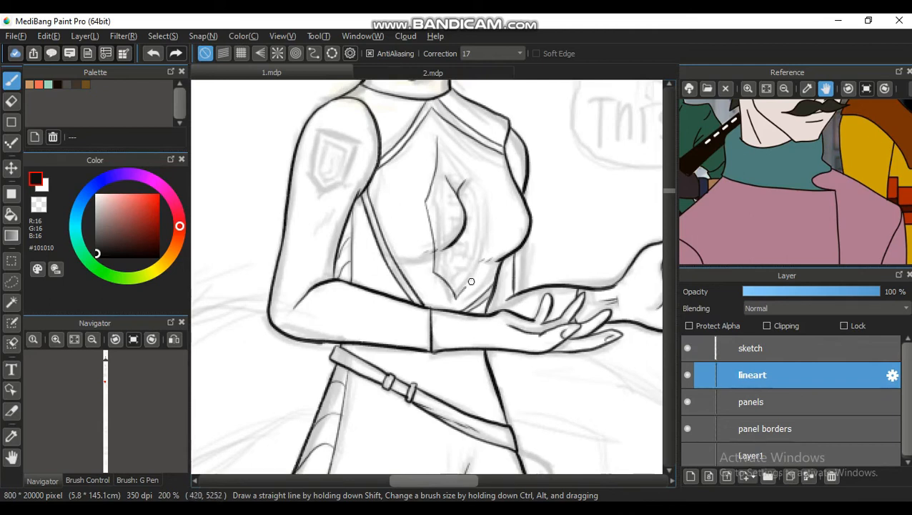
{"action": "left_click_drag", "start_coordinate": [472, 281], "coordinate": [477, 177]}
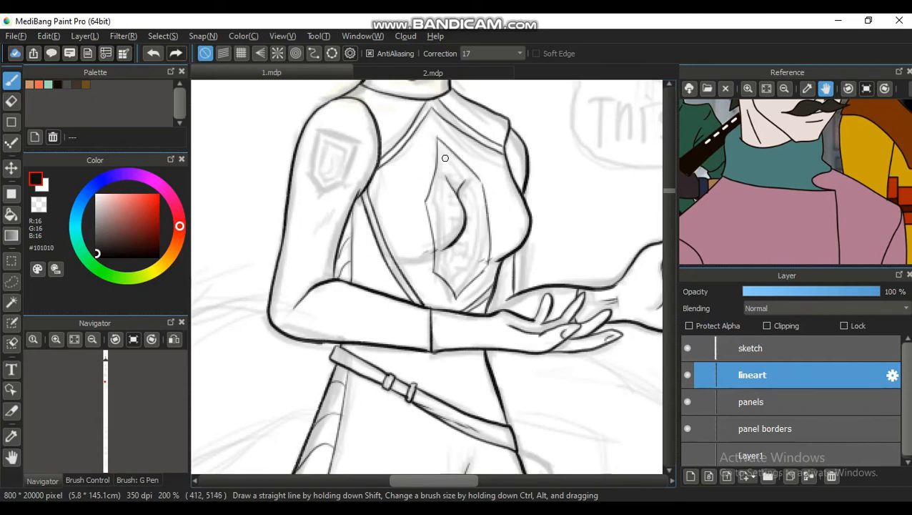
{"action": "left_click_drag", "start_coordinate": [444, 158], "coordinate": [481, 248]}
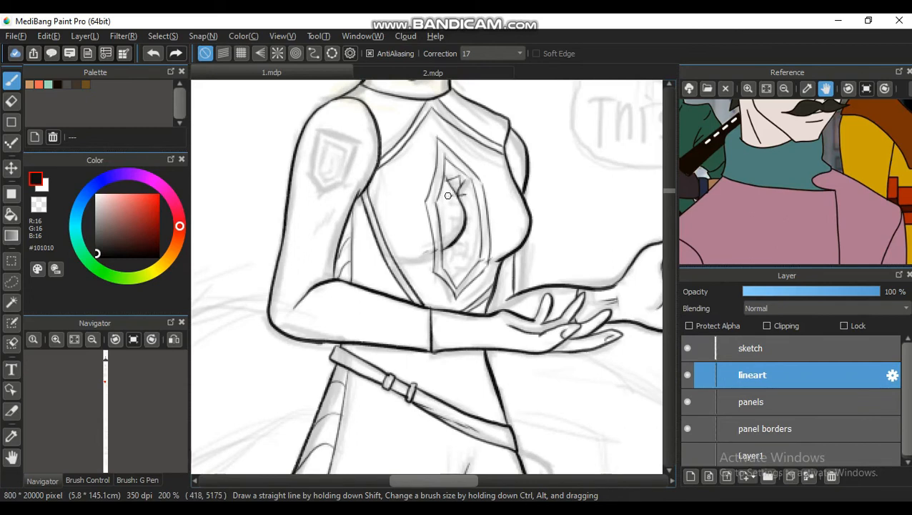
{"action": "left_click_drag", "start_coordinate": [457, 186], "coordinate": [458, 258]}
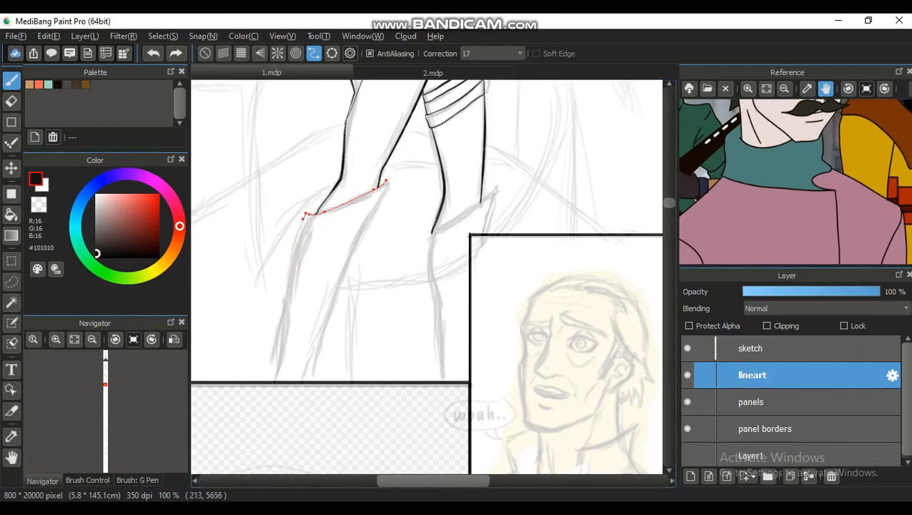
Step: Ink the girl's long lower leg contour and both pointed coat tails with the G Pen
{"action": "left_click_drag", "start_coordinate": [304, 215], "coordinate": [311, 400]}
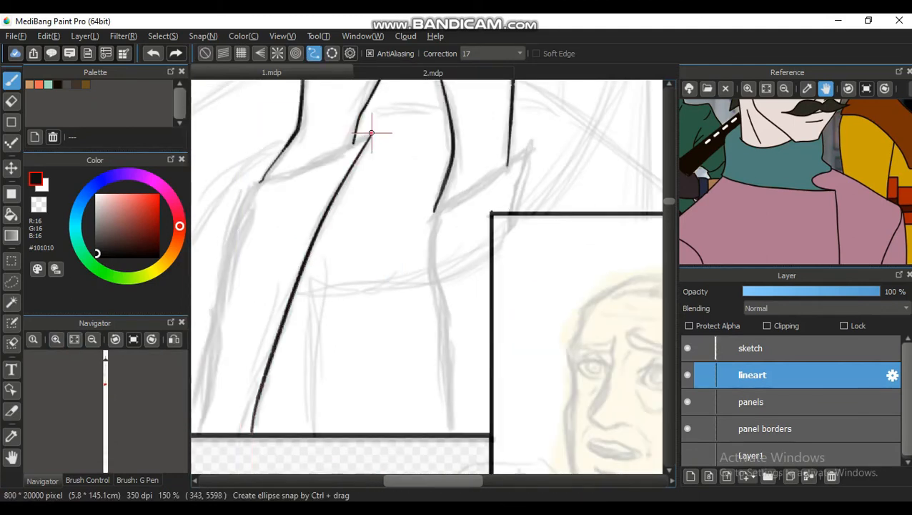
{"action": "left_click_drag", "start_coordinate": [372, 134], "coordinate": [256, 181]}
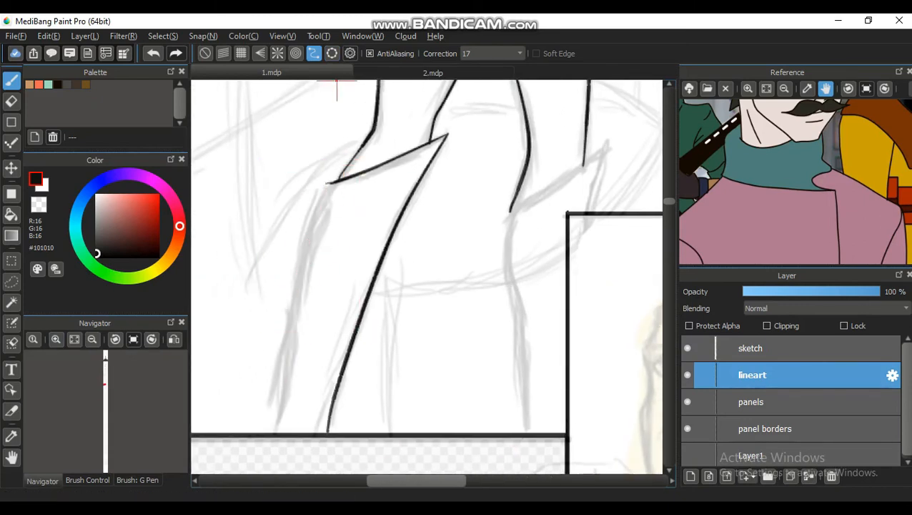
{"action": "left_click_drag", "start_coordinate": [327, 185], "coordinate": [281, 409]}
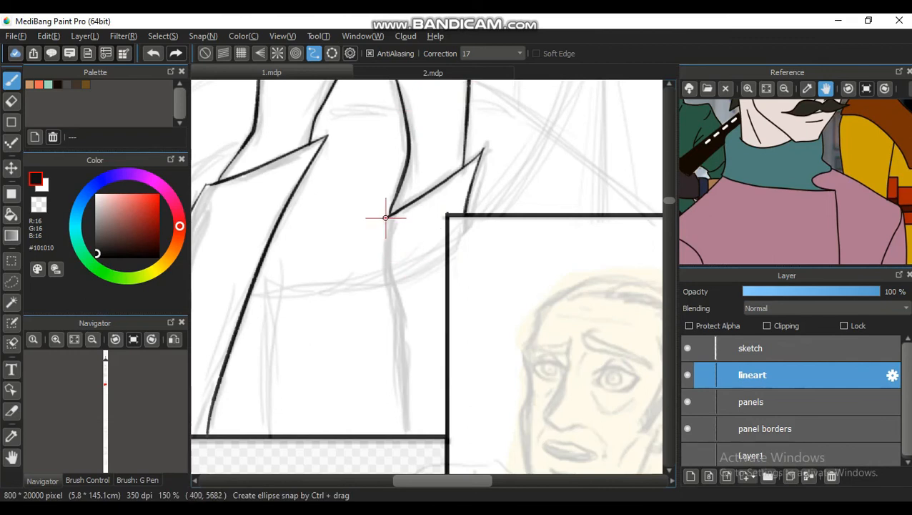
{"action": "left_click_drag", "start_coordinate": [386, 218], "coordinate": [400, 330]}
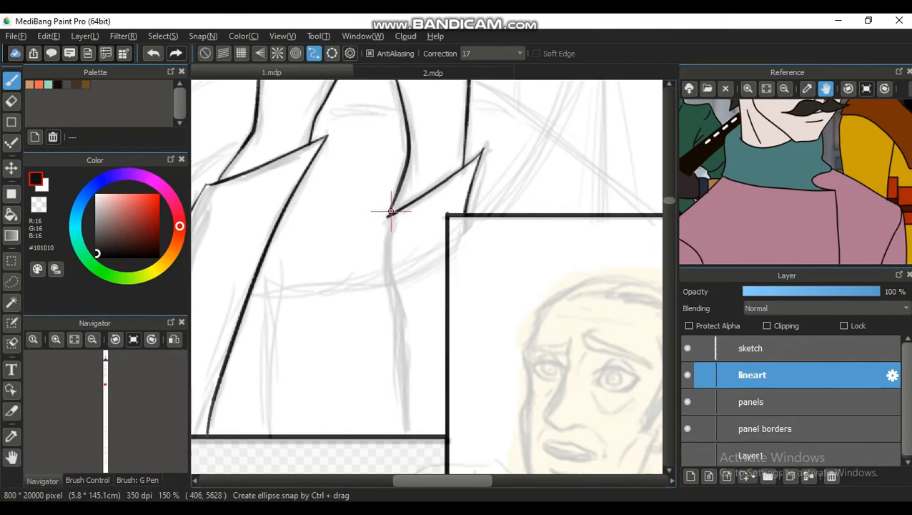
{"action": "left_click_drag", "start_coordinate": [388, 216], "coordinate": [402, 407]}
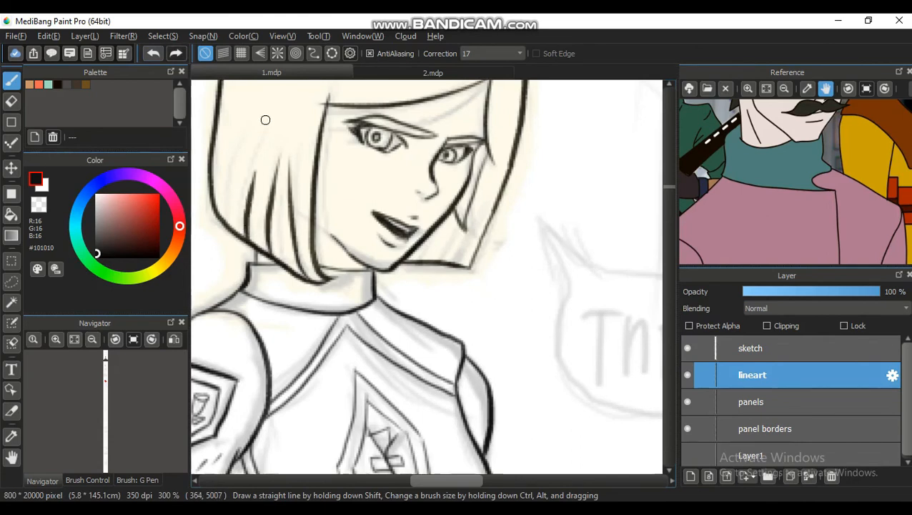
Step: Add a G Pen correction stroke to the girl's hair, then scroll down to the man's panel
{"action": "left_click_drag", "start_coordinate": [265, 119], "coordinate": [217, 144]}
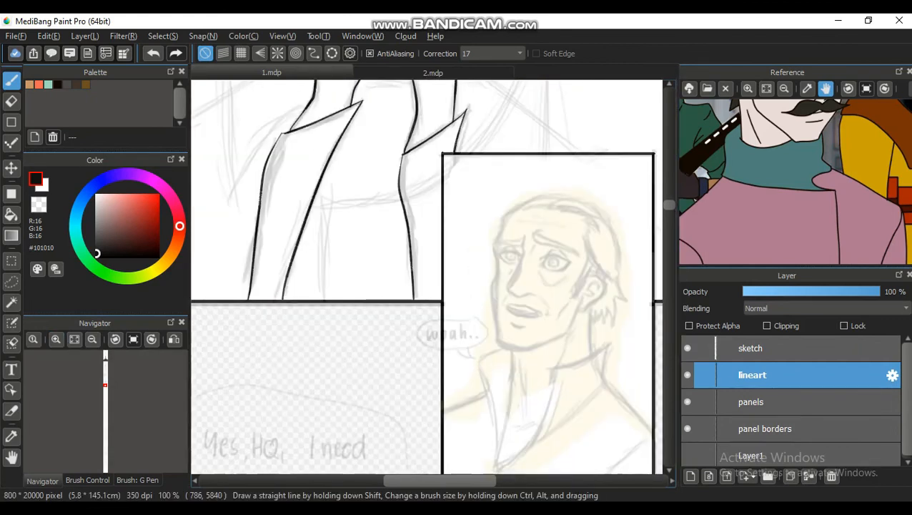
{"action": "scroll", "scroll_direction": "down", "scroll_amount": 3}
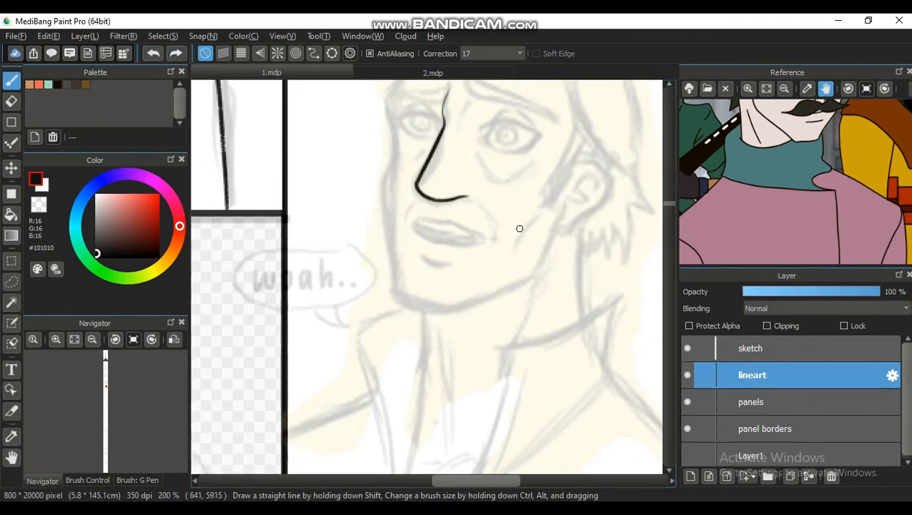
Step: Ink the older man's cheek line, jawline and ear outline
{"action": "left_click_drag", "start_coordinate": [428, 136], "coordinate": [397, 243]}
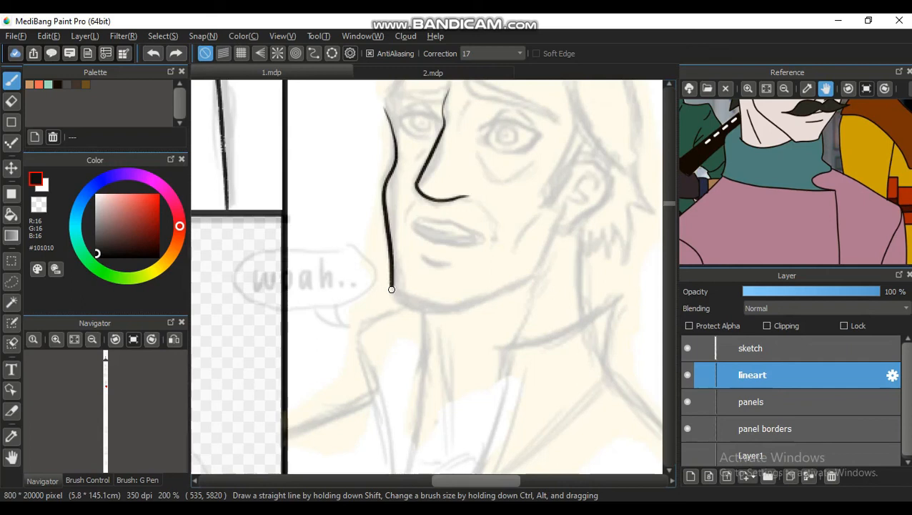
{"action": "left_click_drag", "start_coordinate": [391, 289], "coordinate": [475, 300]}
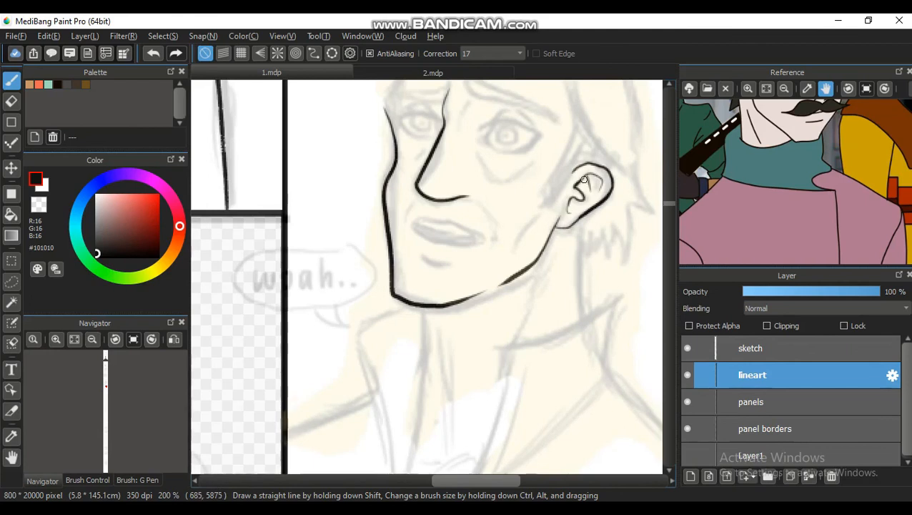
{"action": "left_click_drag", "start_coordinate": [579, 178], "coordinate": [543, 200]}
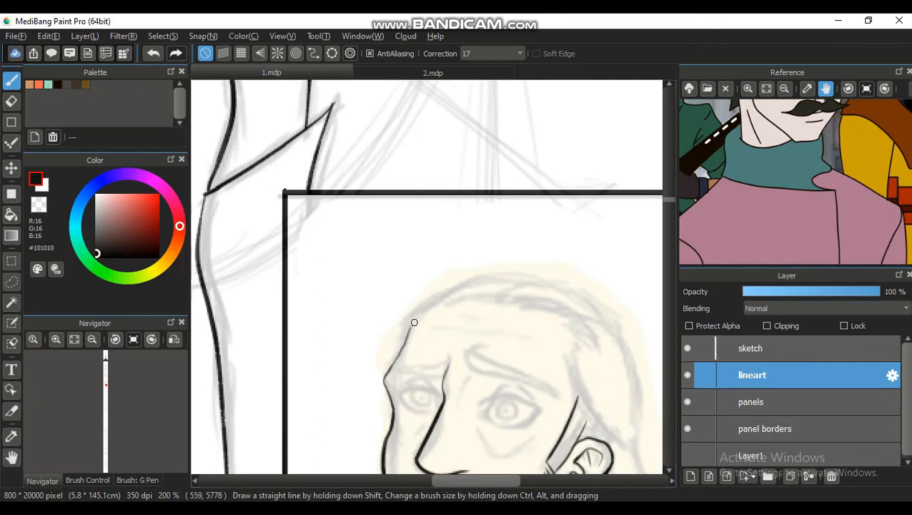
Step: Ink his hair outline, back edge and spiky side and top strands
{"action": "left_click_drag", "start_coordinate": [411, 321], "coordinate": [457, 285]}
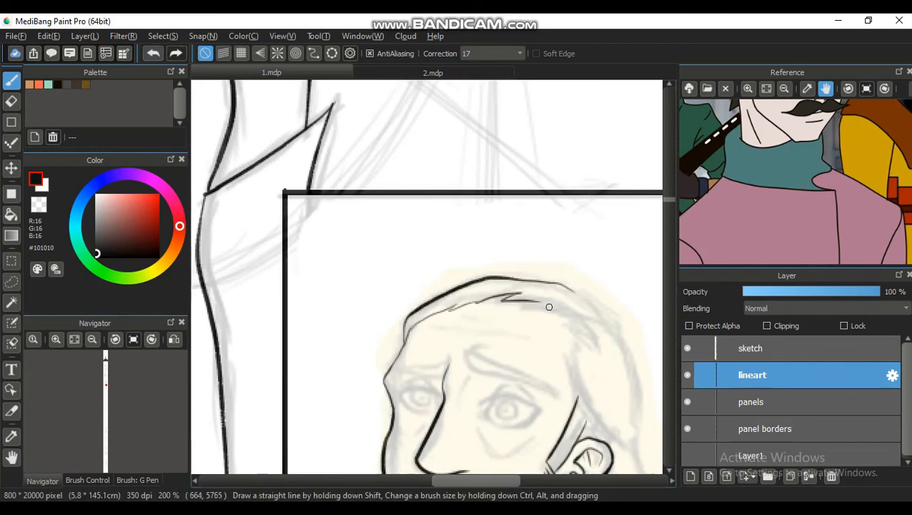
{"action": "left_click_drag", "start_coordinate": [564, 307], "coordinate": [575, 350]}
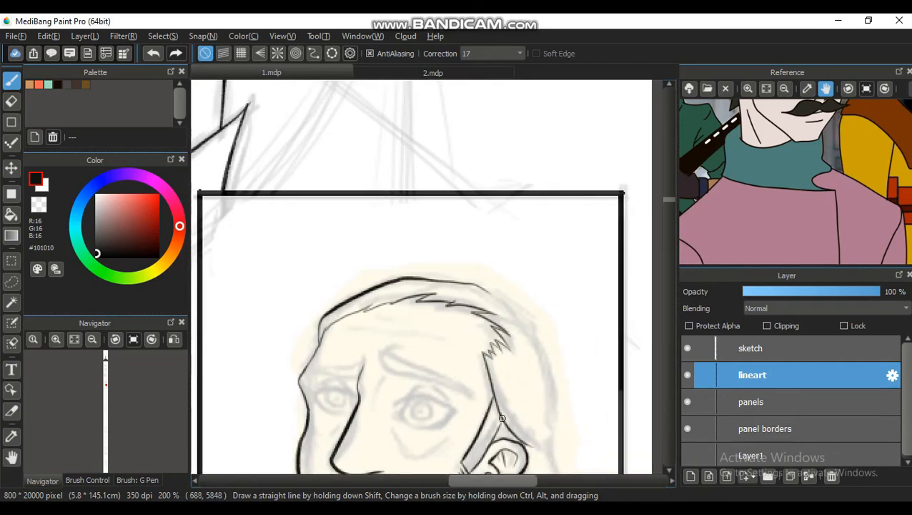
{"action": "left_click_drag", "start_coordinate": [500, 418], "coordinate": [533, 334]}
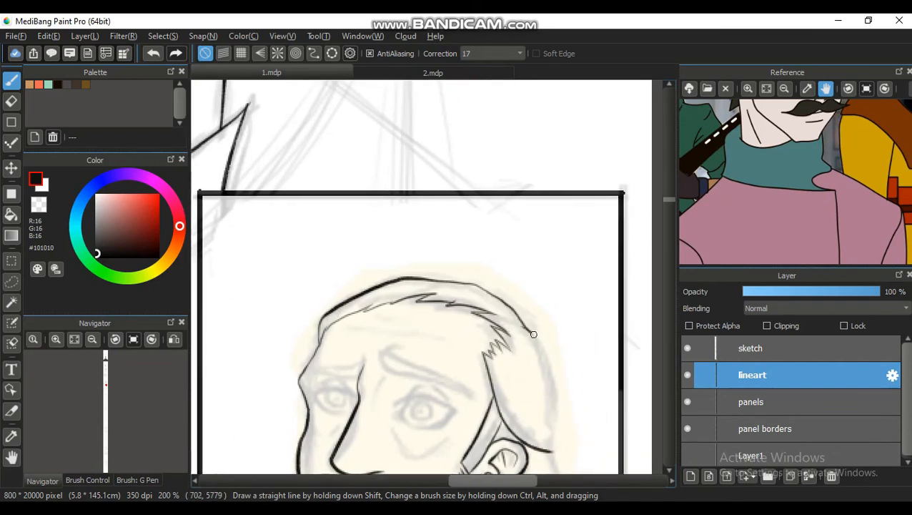
{"action": "left_click_drag", "start_coordinate": [515, 336], "coordinate": [459, 295]}
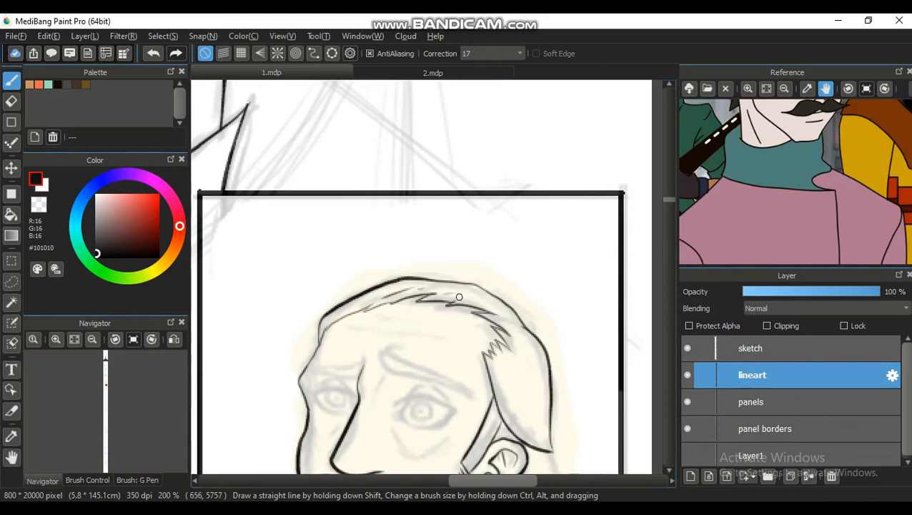
{"action": "left_click_drag", "start_coordinate": [446, 303], "coordinate": [525, 404]}
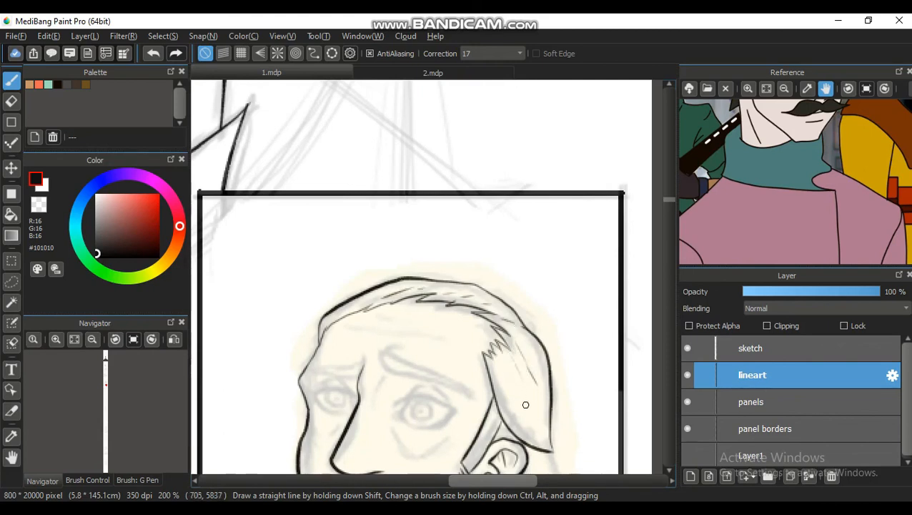